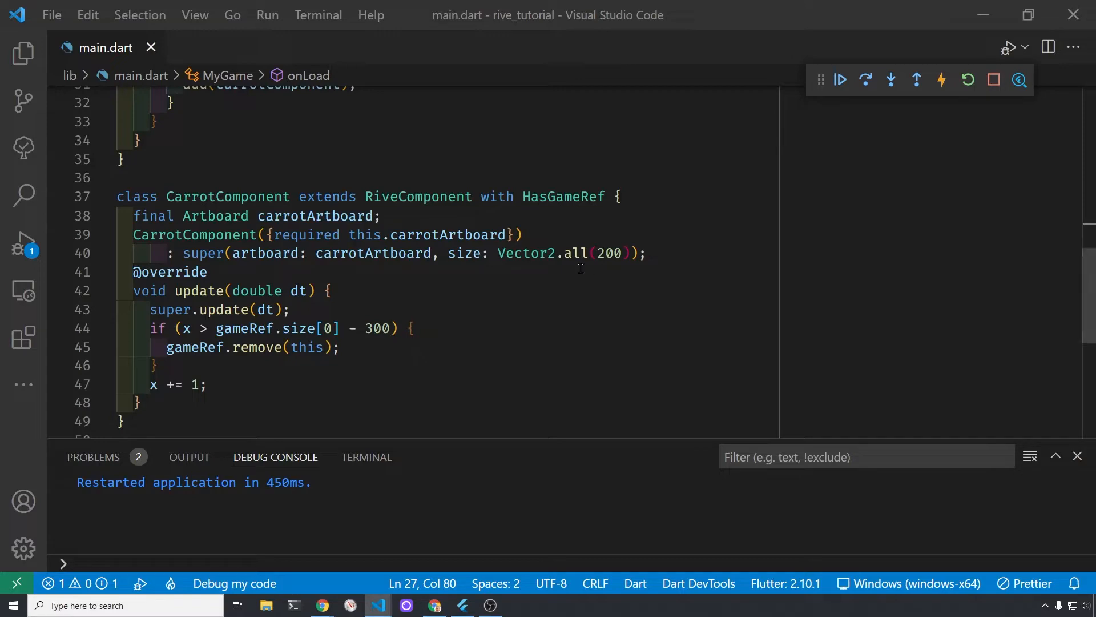
Make MyGame extend FlameGame with HasTappables.
scroll("up", 3)
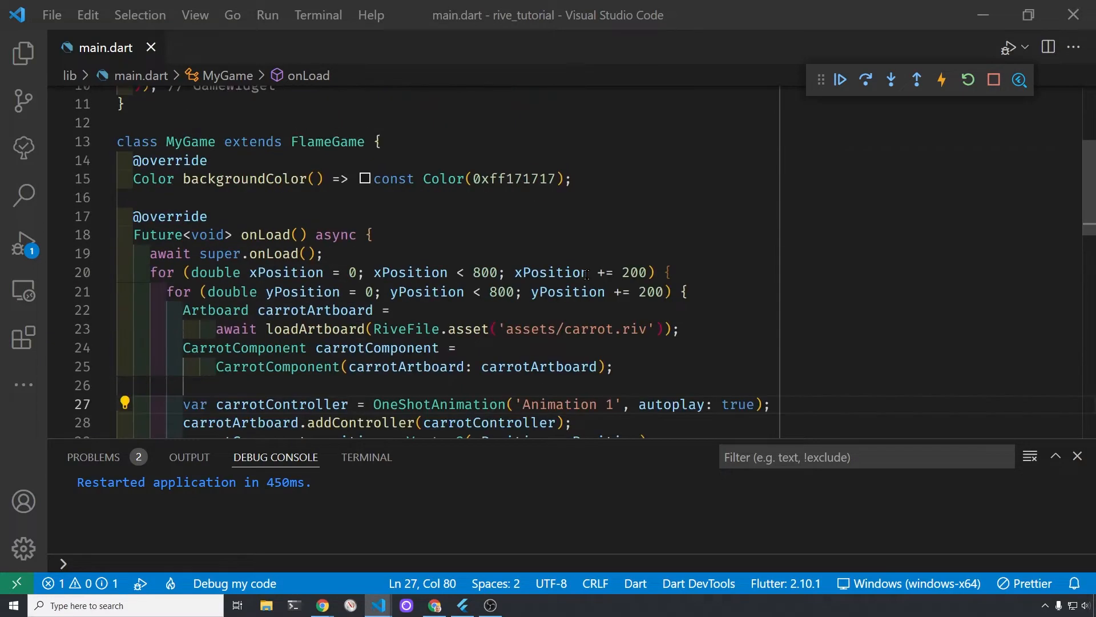
scroll("up", 3)
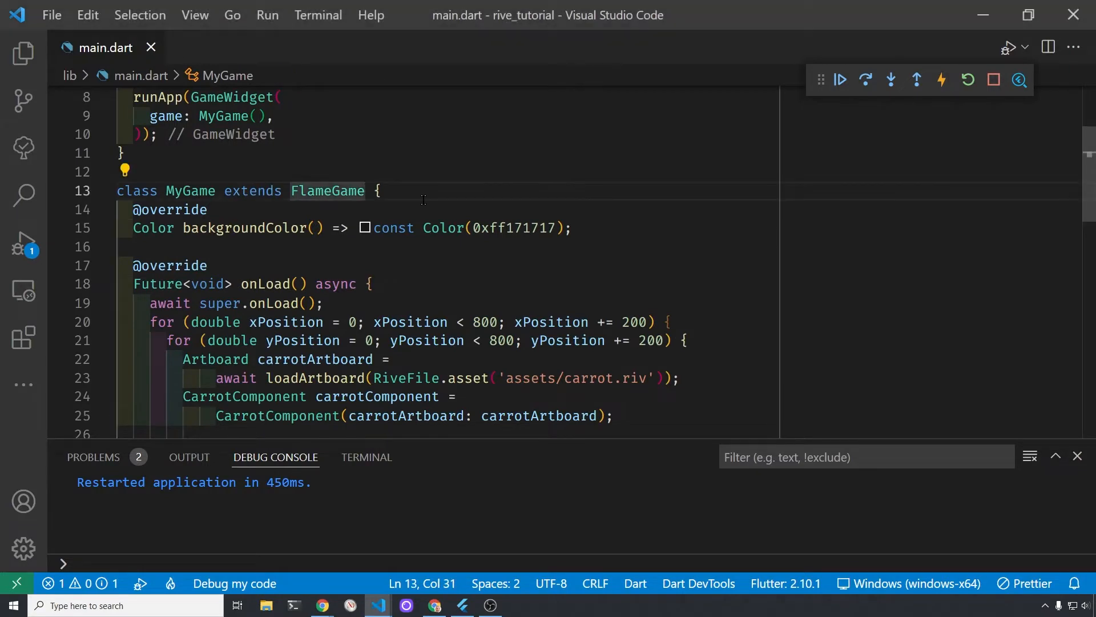
type("with Has")
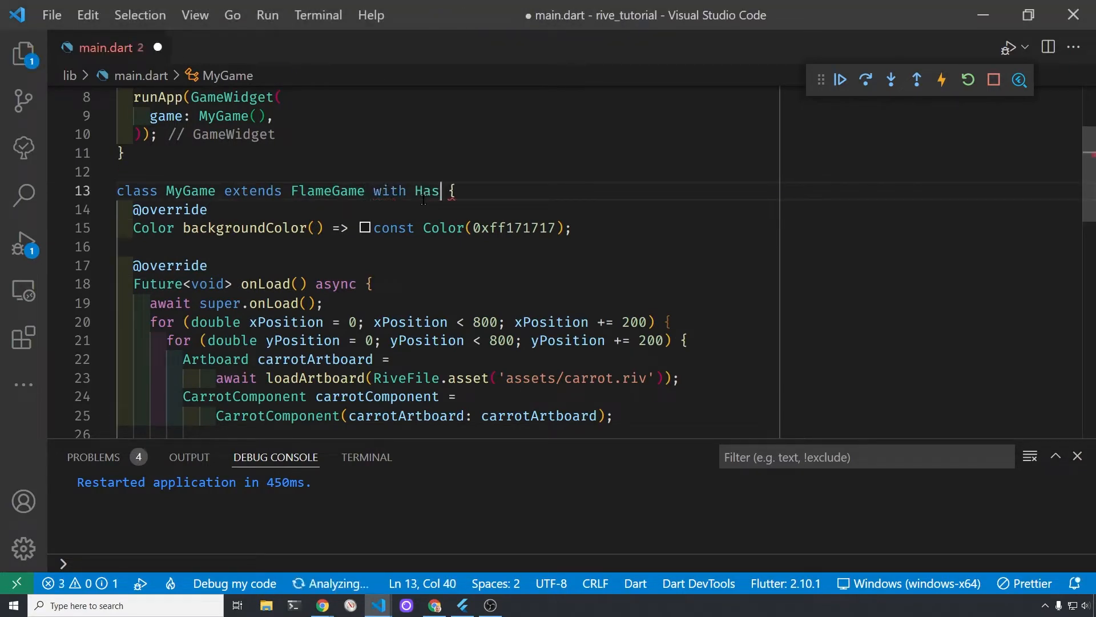
type("Ta")
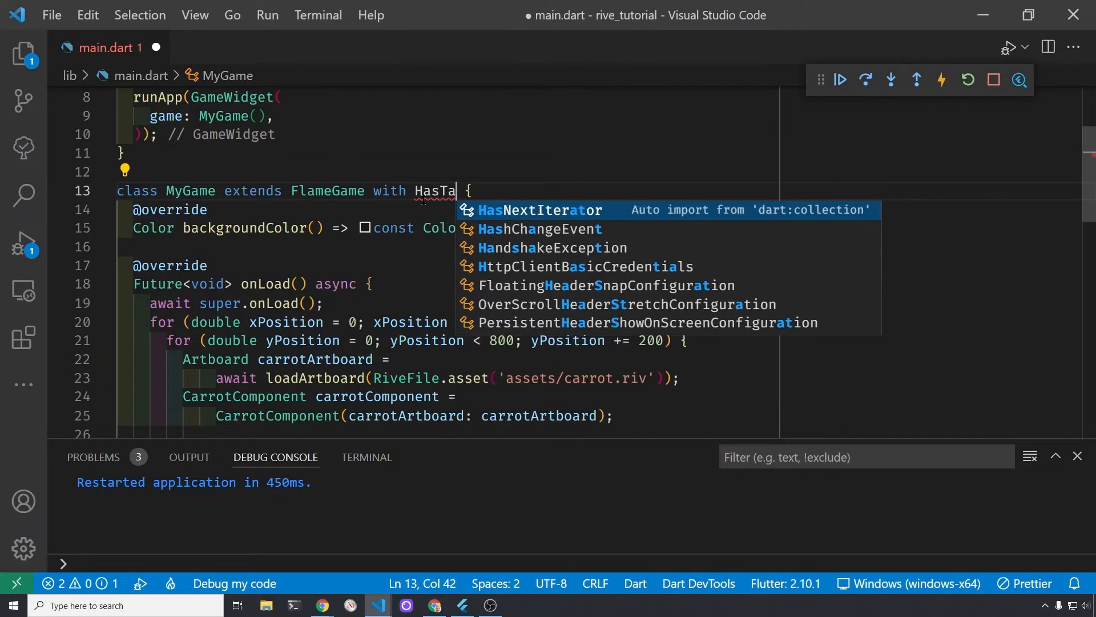
type("ppable")
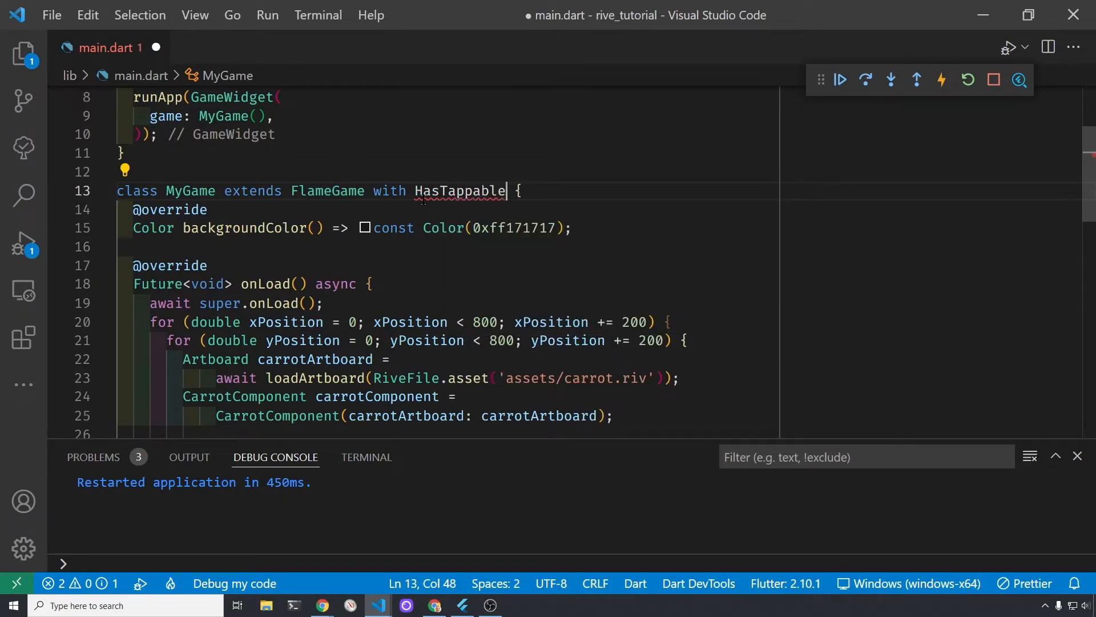
type("s")
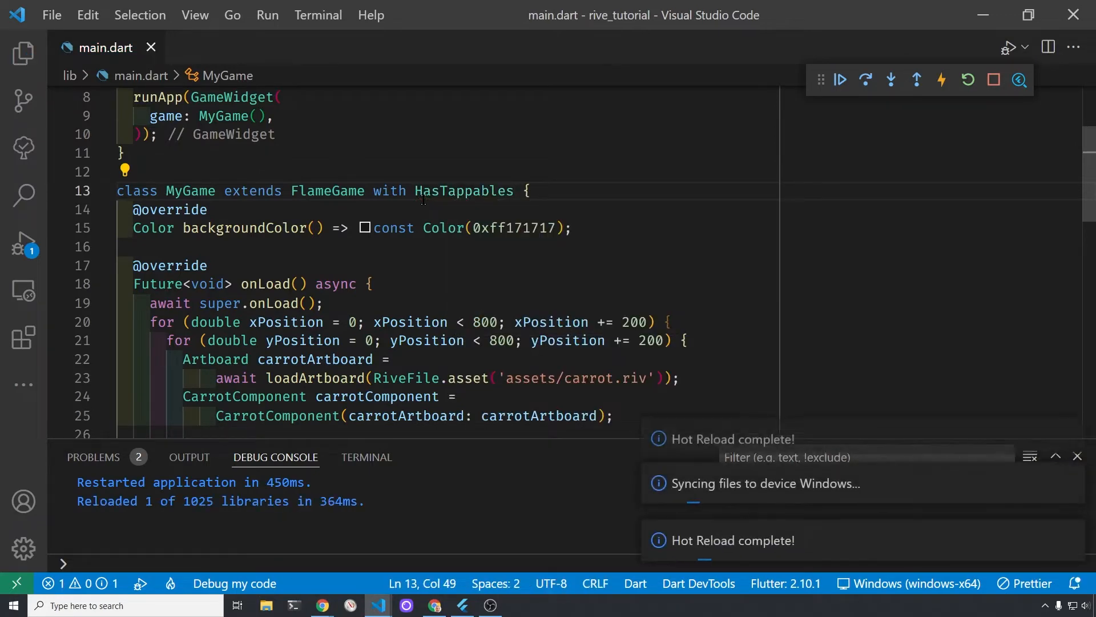
Add the Tappable mixin after HasGameRef in CarrotComponent.
scroll("down", 3)
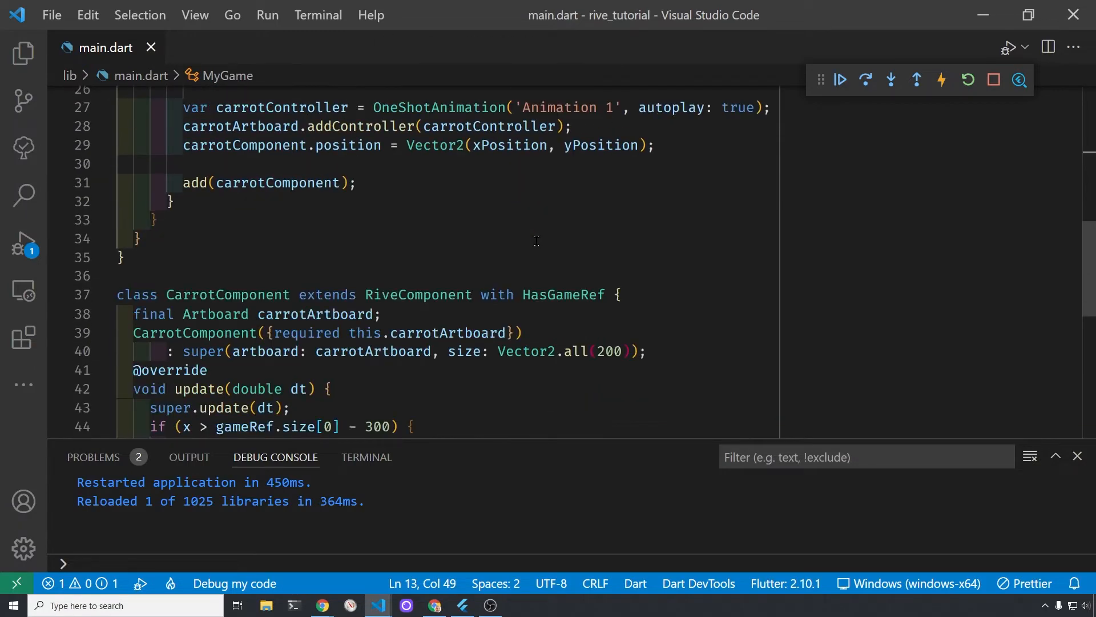
left_click(563, 295)
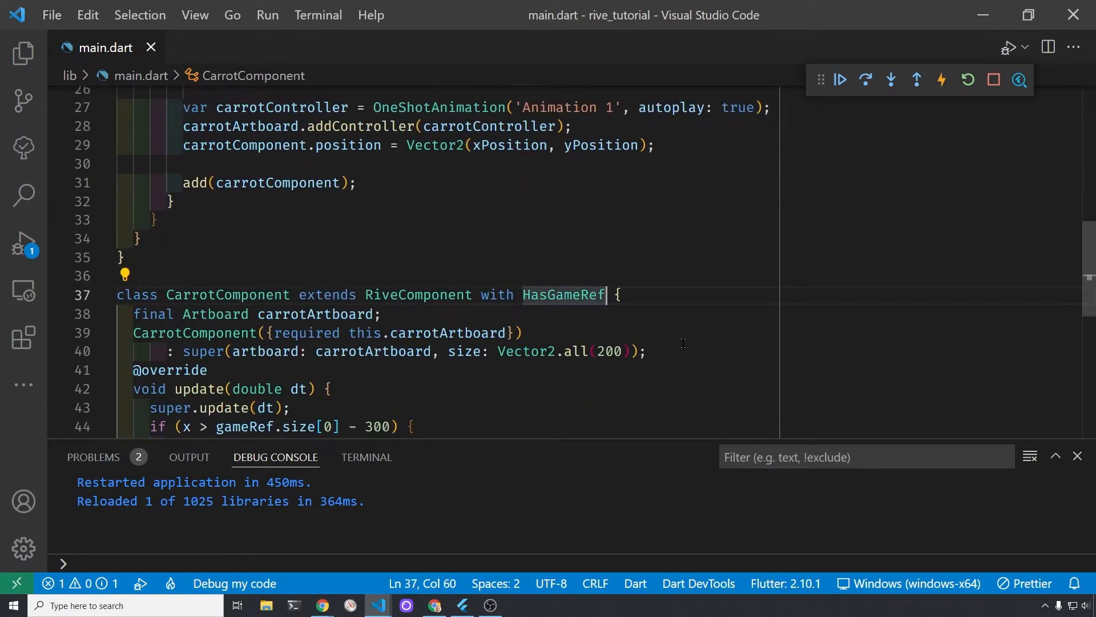
type(", Tappables")
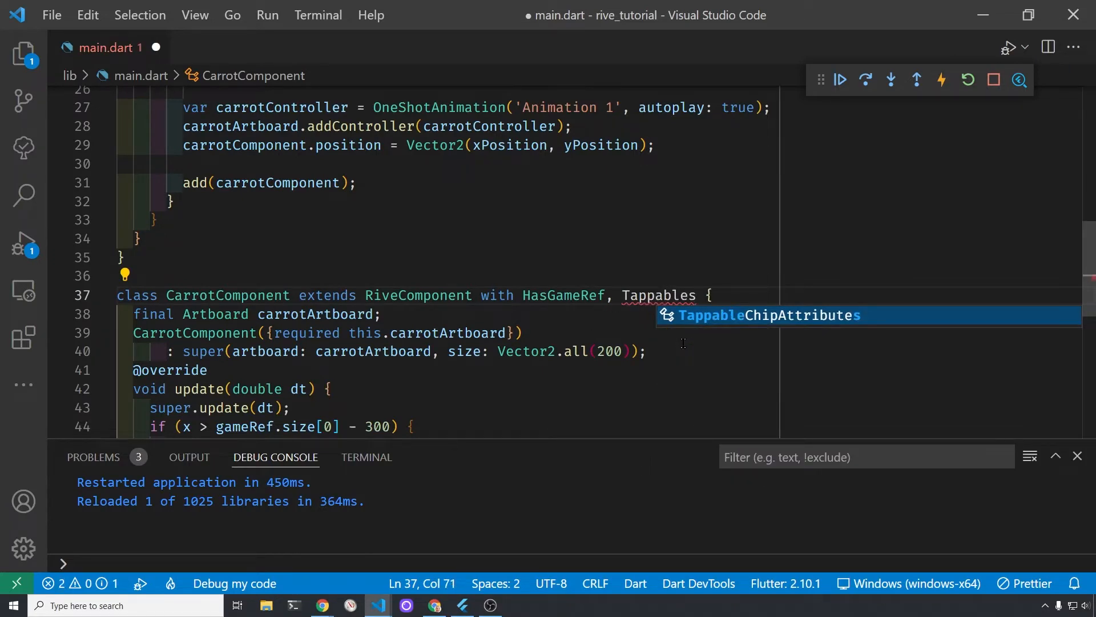
mouse_move(669, 321)
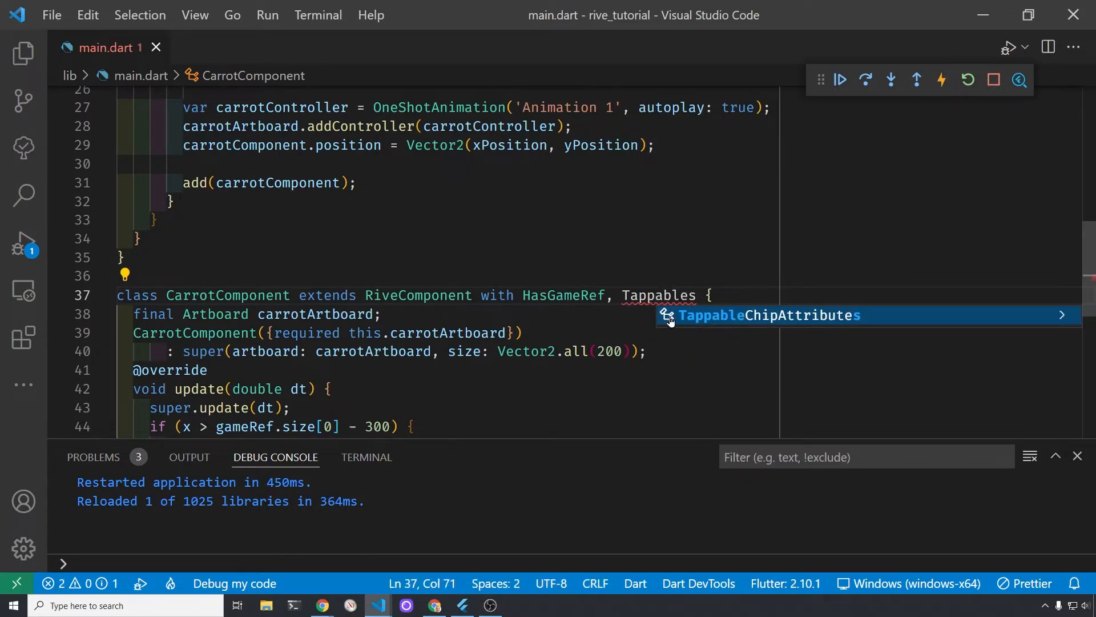
left_click(640, 294)
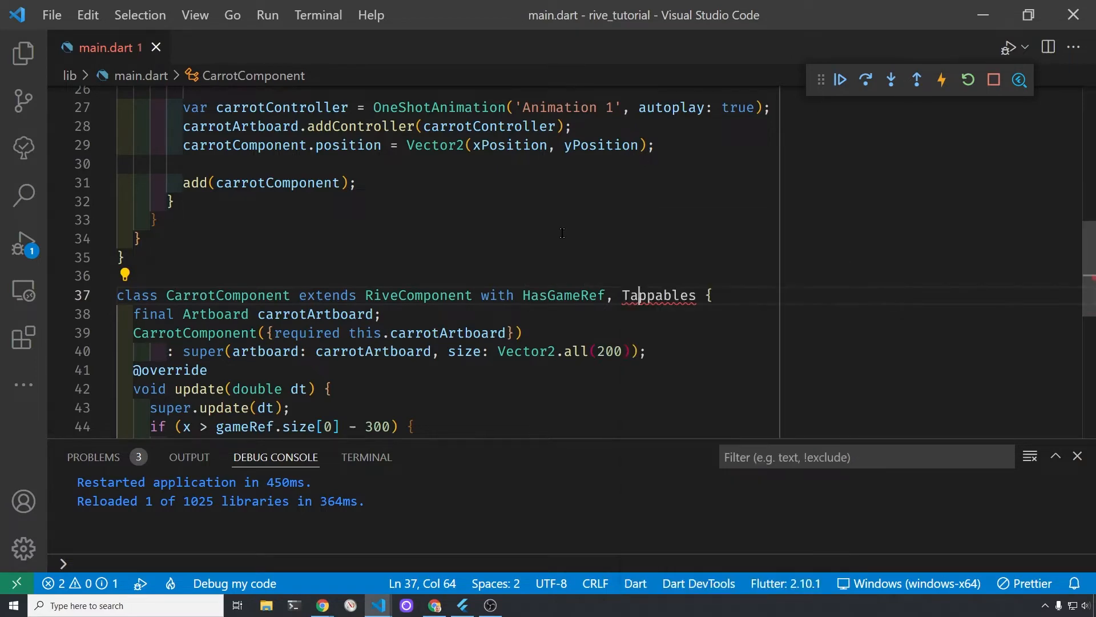
Import 'package:flame/input.dart' at the top and save to hot-reload.
scroll("up", 3)
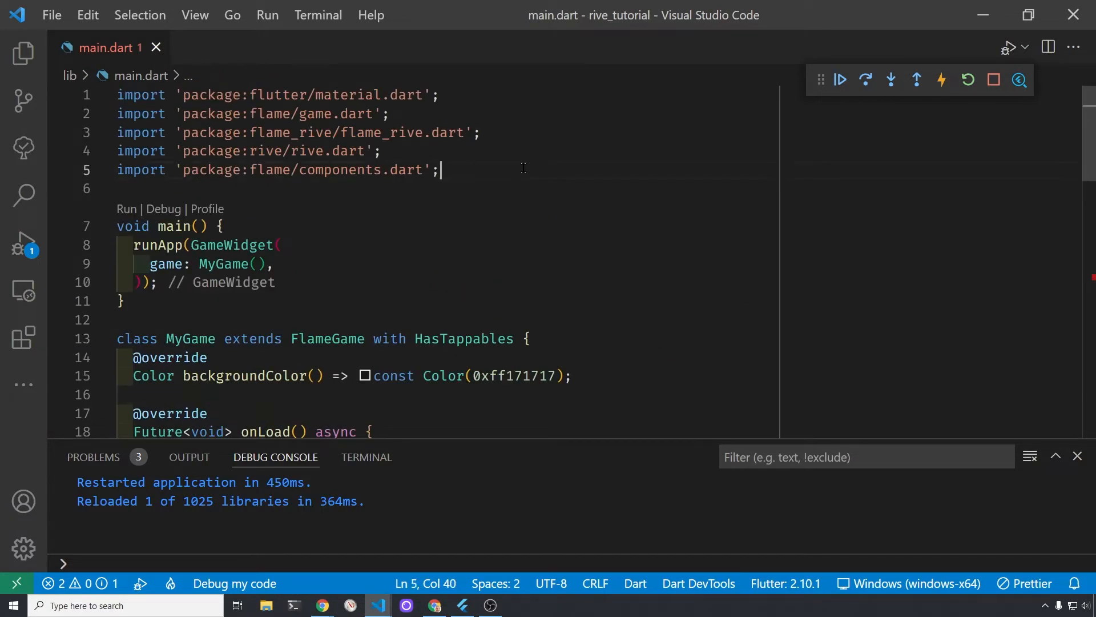
type("import 'package:flame/input.dart';")
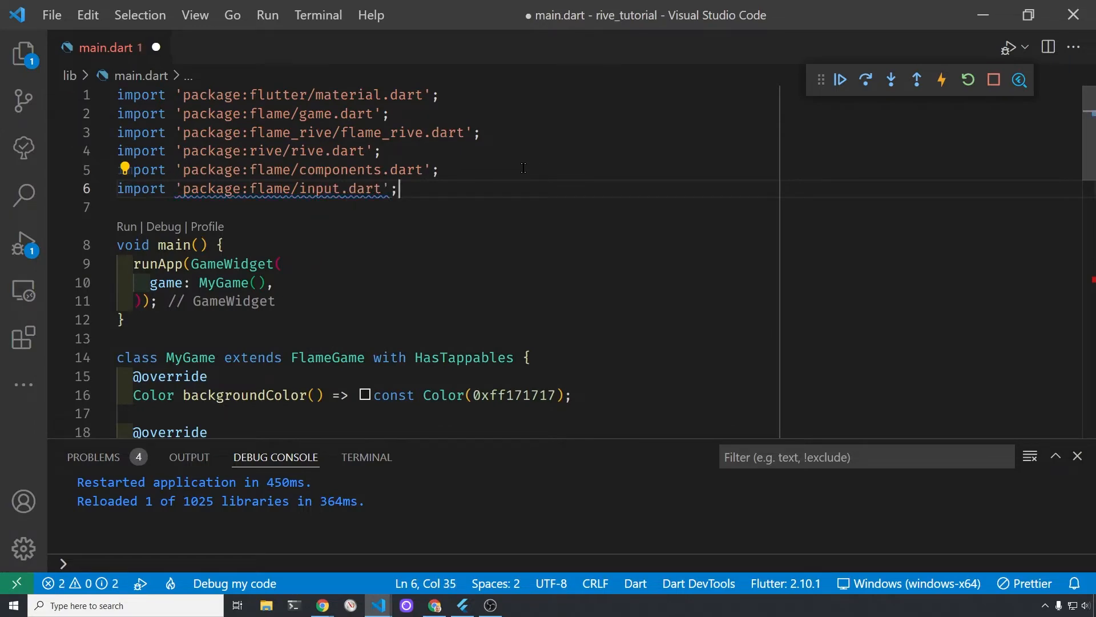
scroll("down", 3)
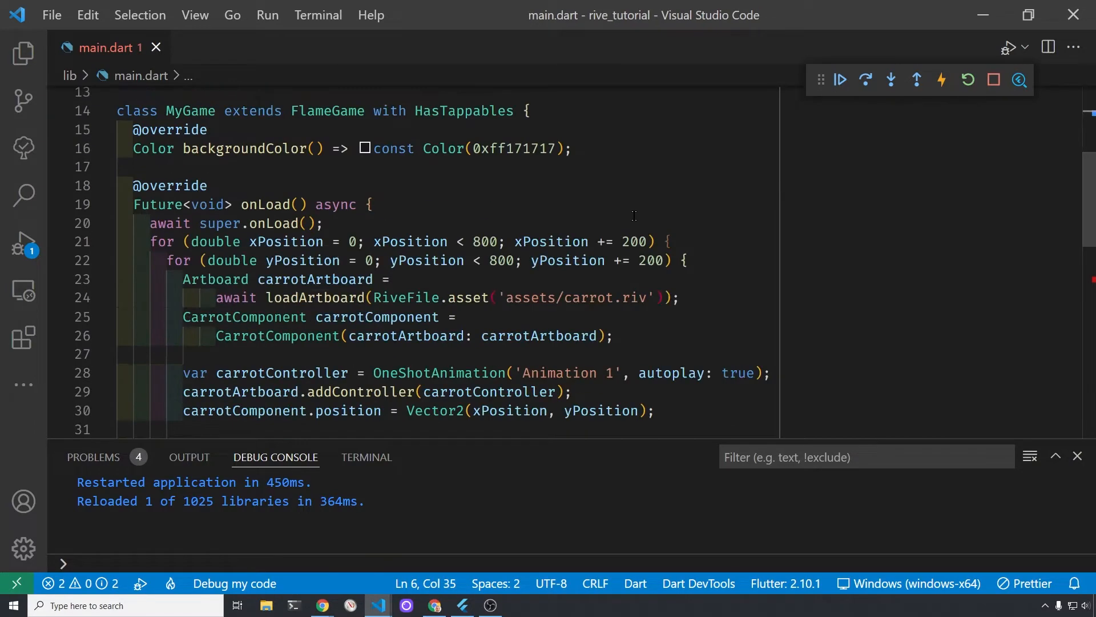
scroll("down", 3)
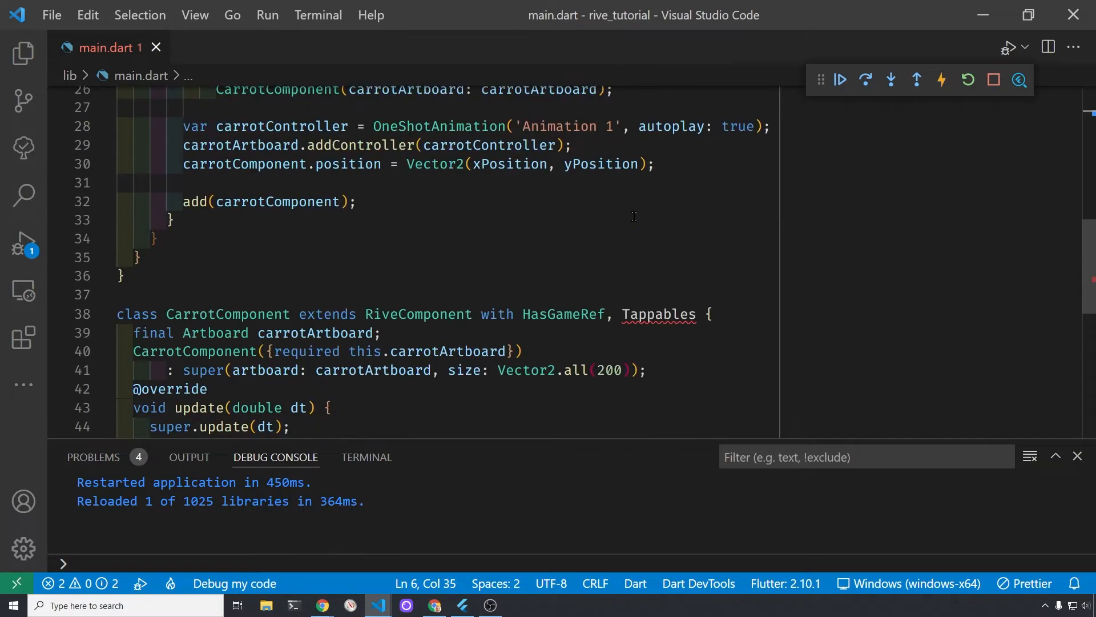
scroll("down", 3)
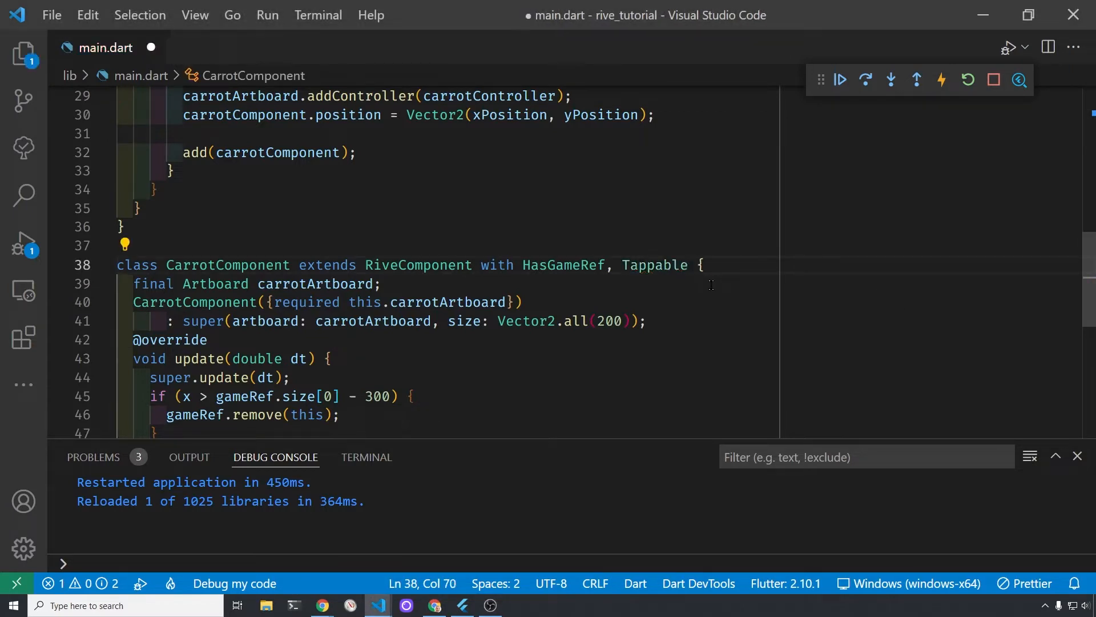
key("ctrl+s")
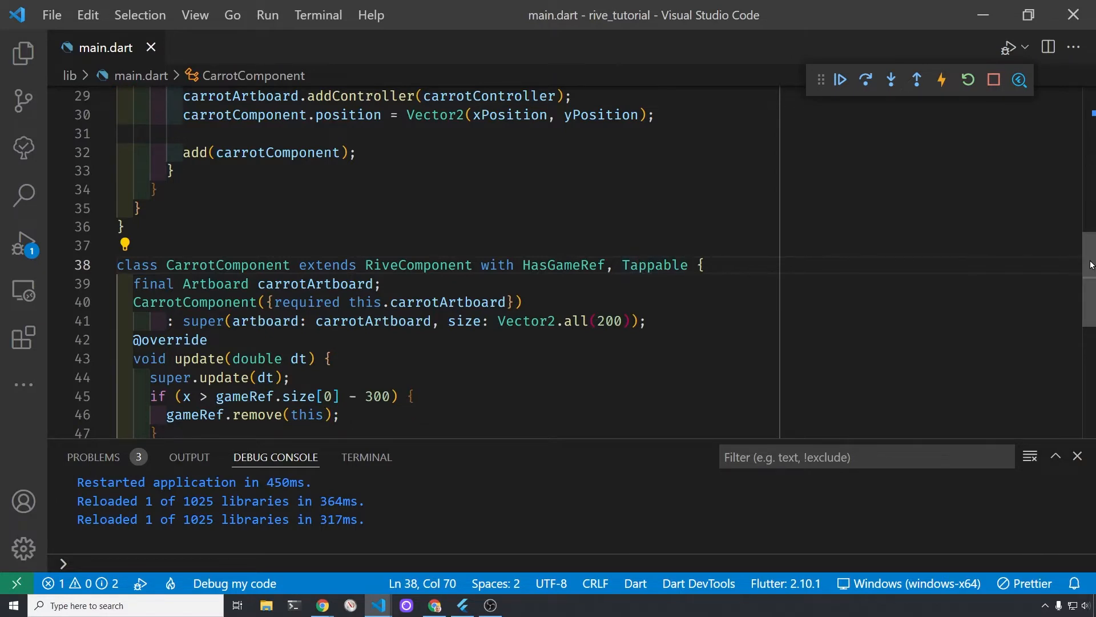
scroll("down", 3)
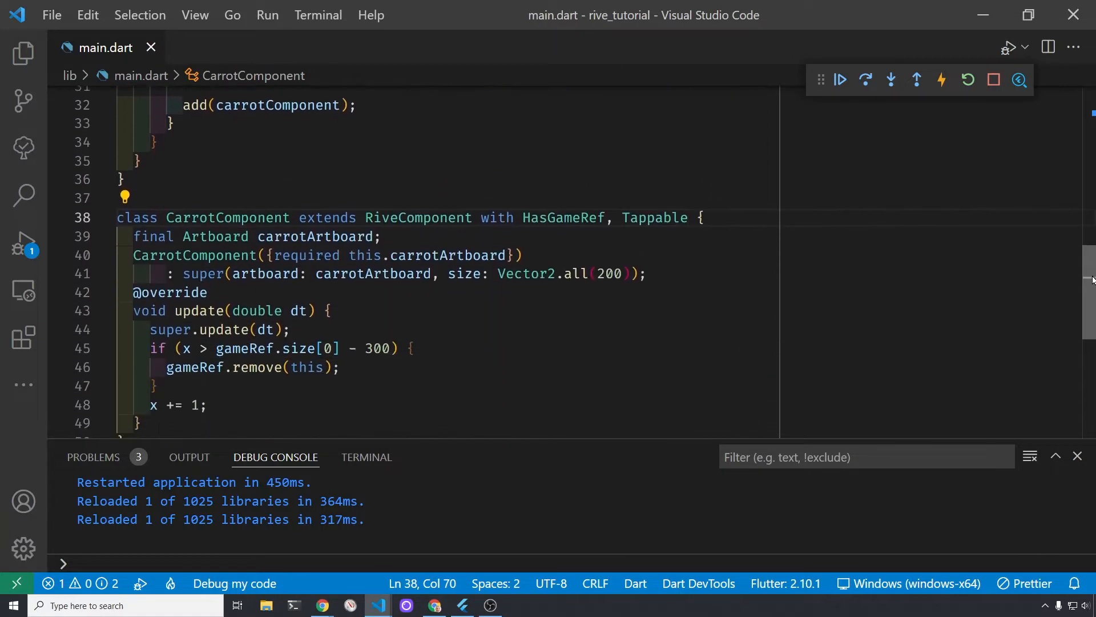
scroll("down", 3)
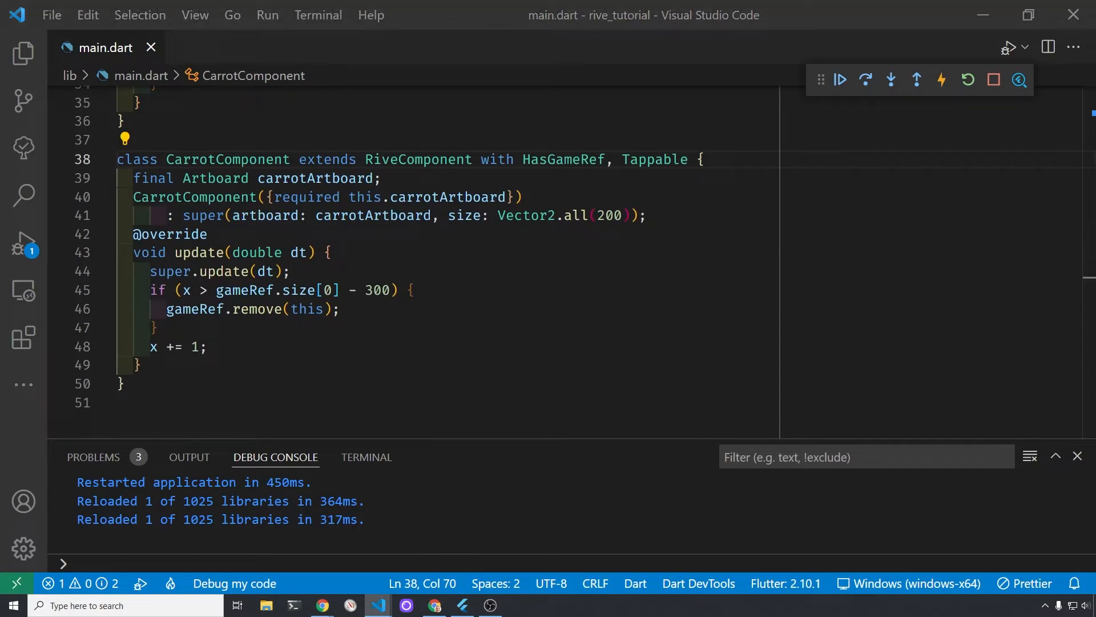
mouse_move(521, 289)
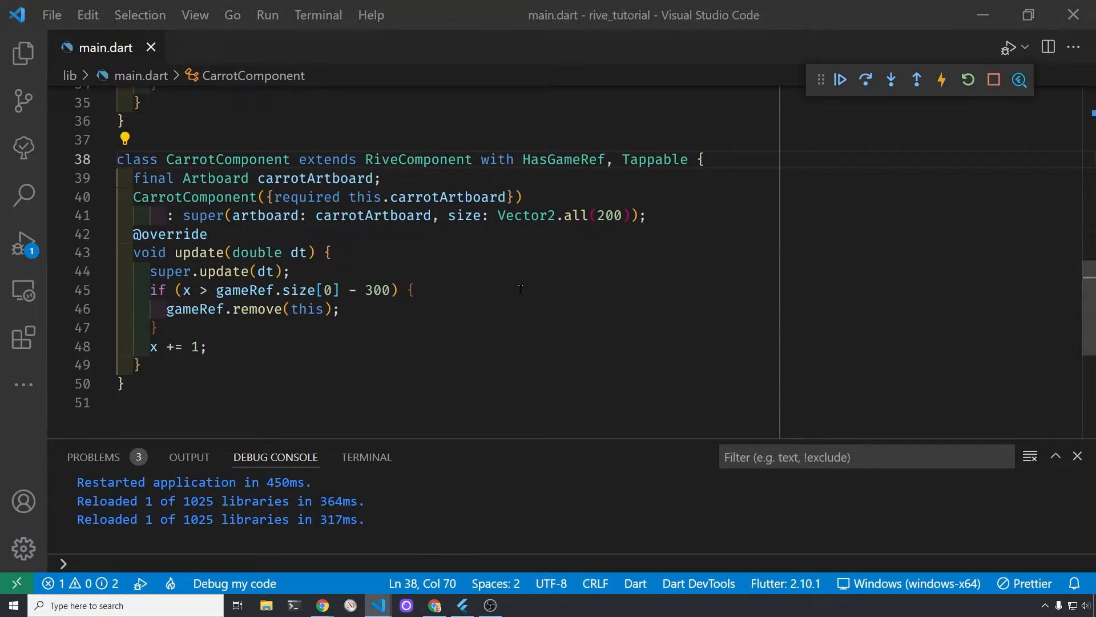
mouse_move(558, 227)
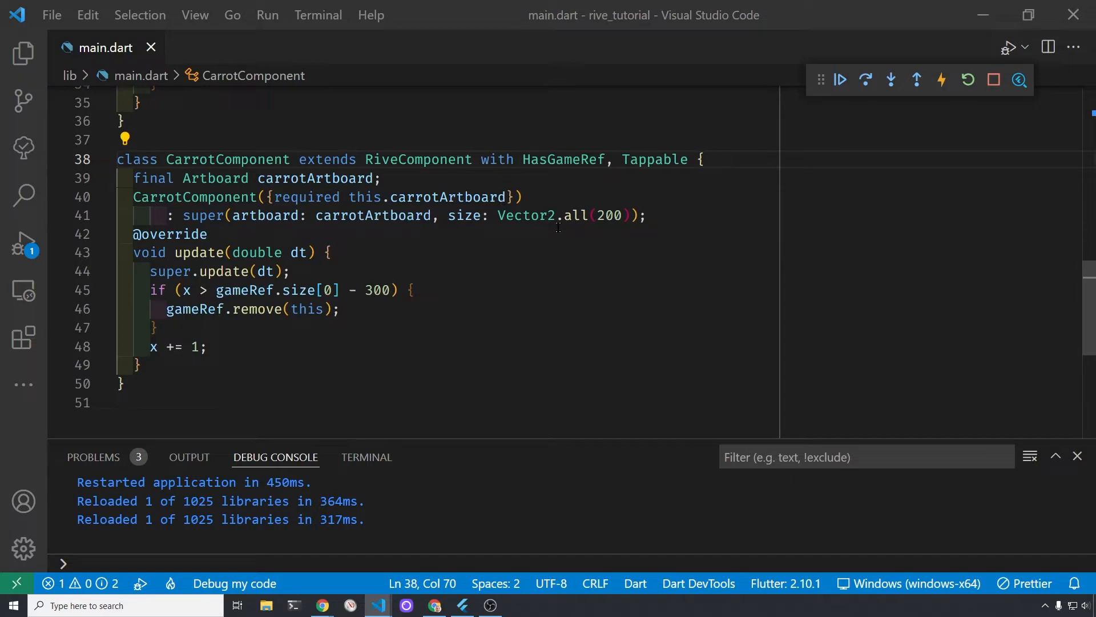
mouse_move(510, 299)
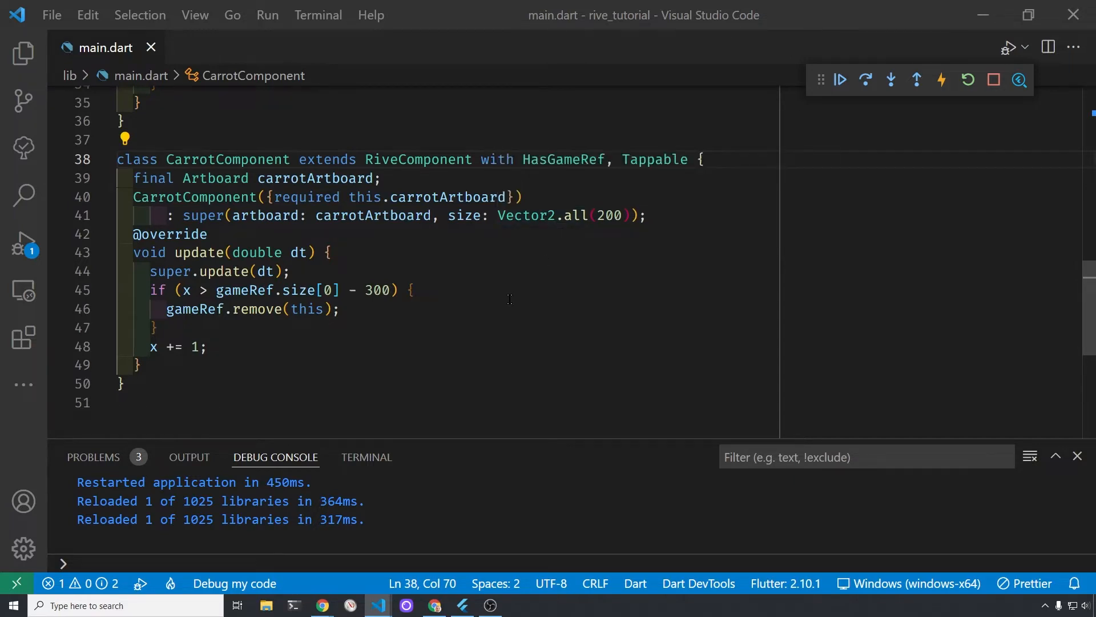
type("latge")
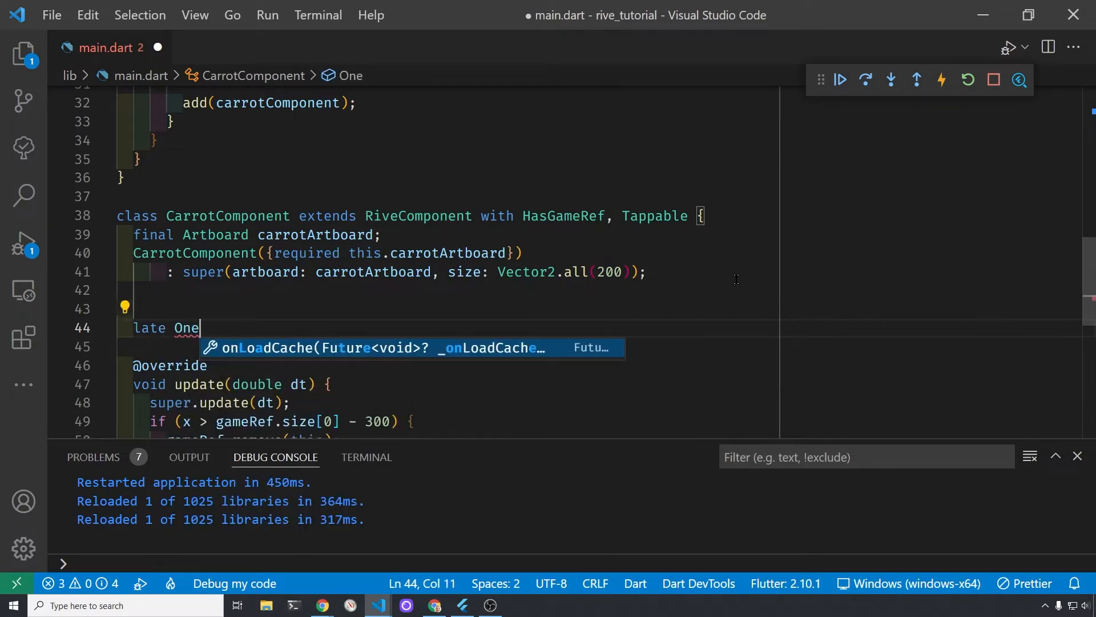
type("Shut")
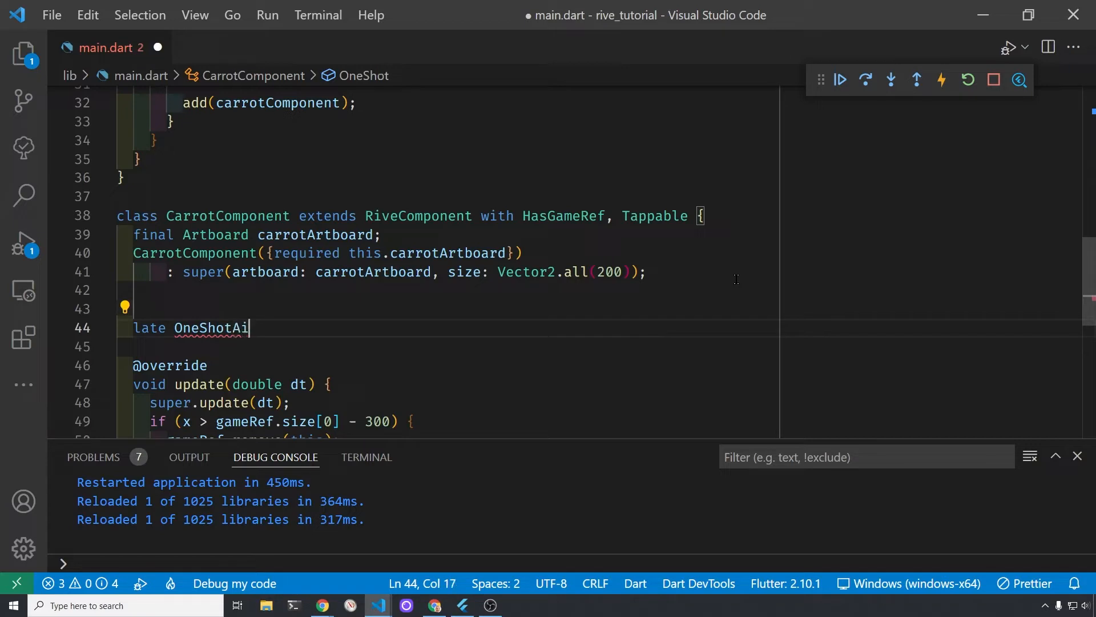
type("nima")
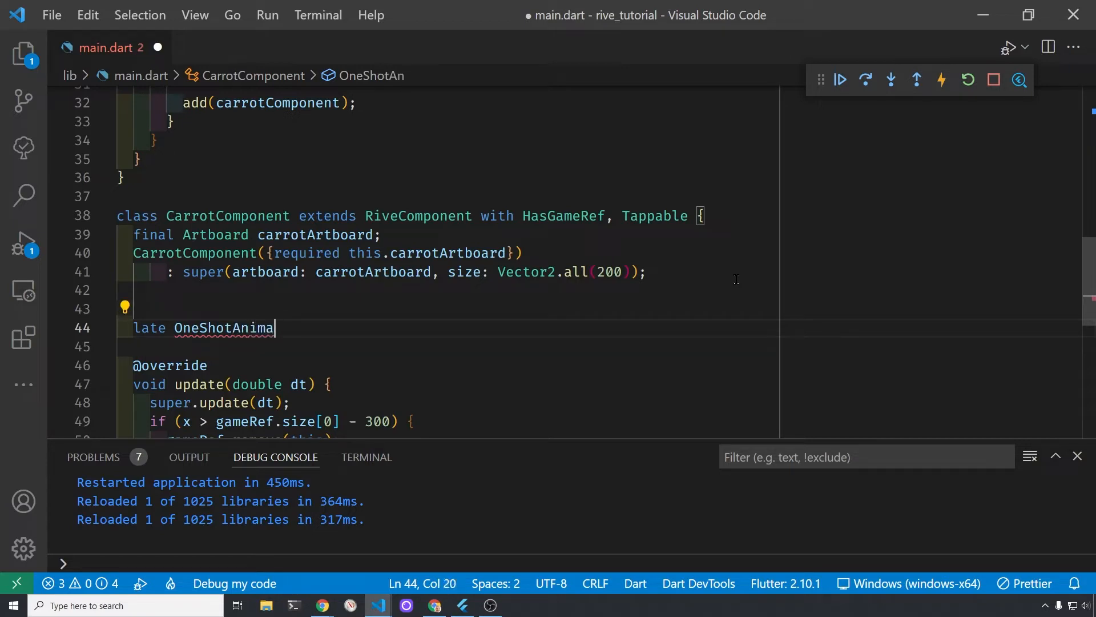
type("tion carro")
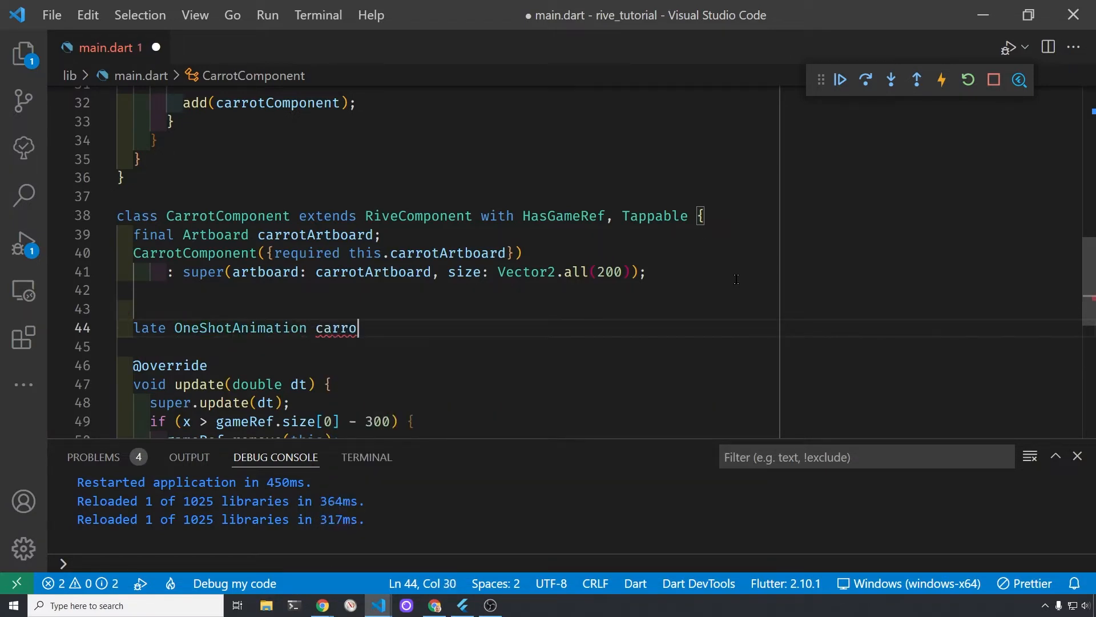
type("C")
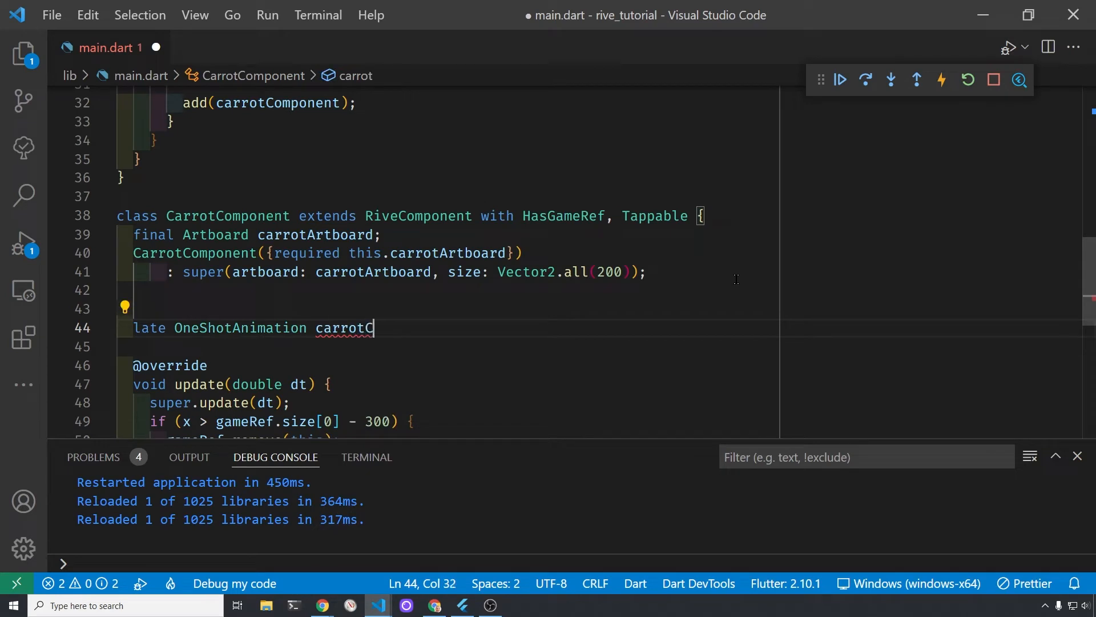
type("ontroller;")
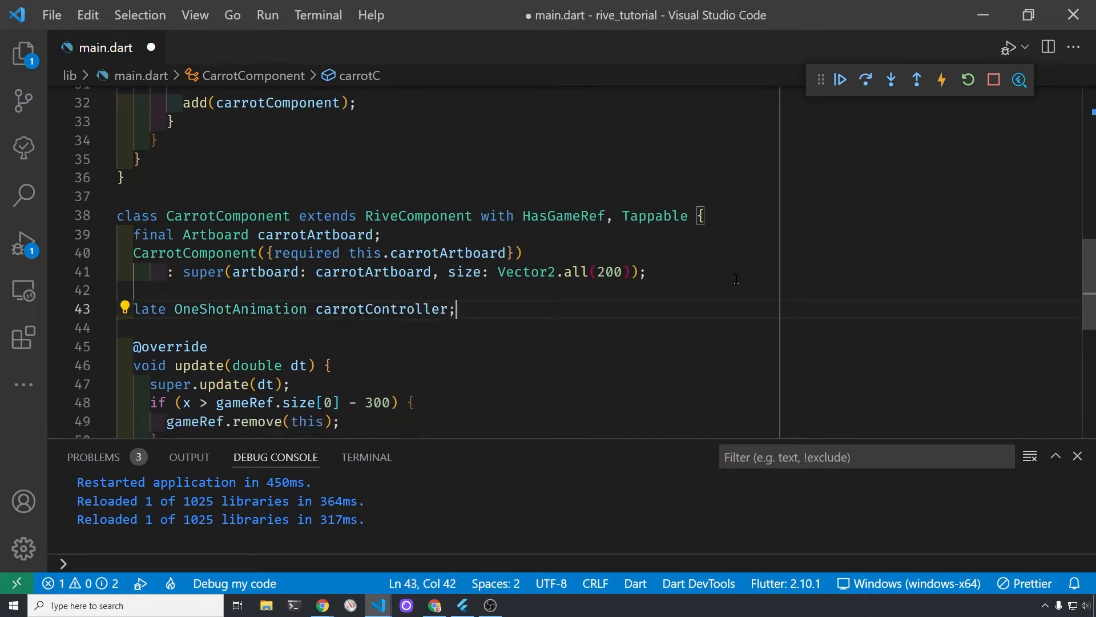
type("@o")
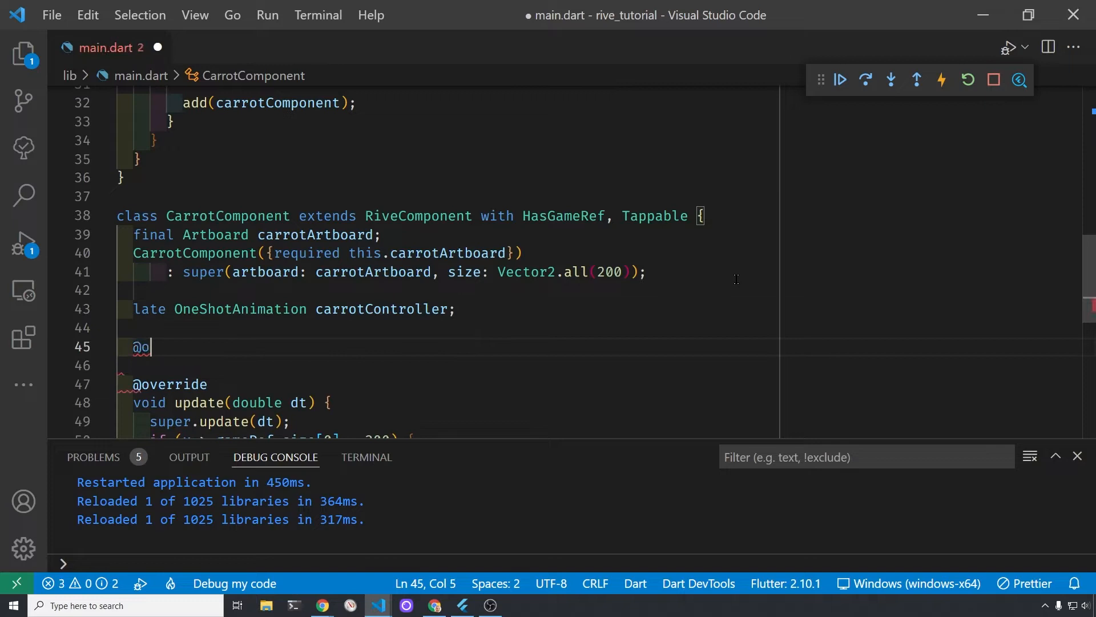
Write onLoad creating carrotController = OneShotAnimation('Animation 1', autoplay: false).
type("verride")
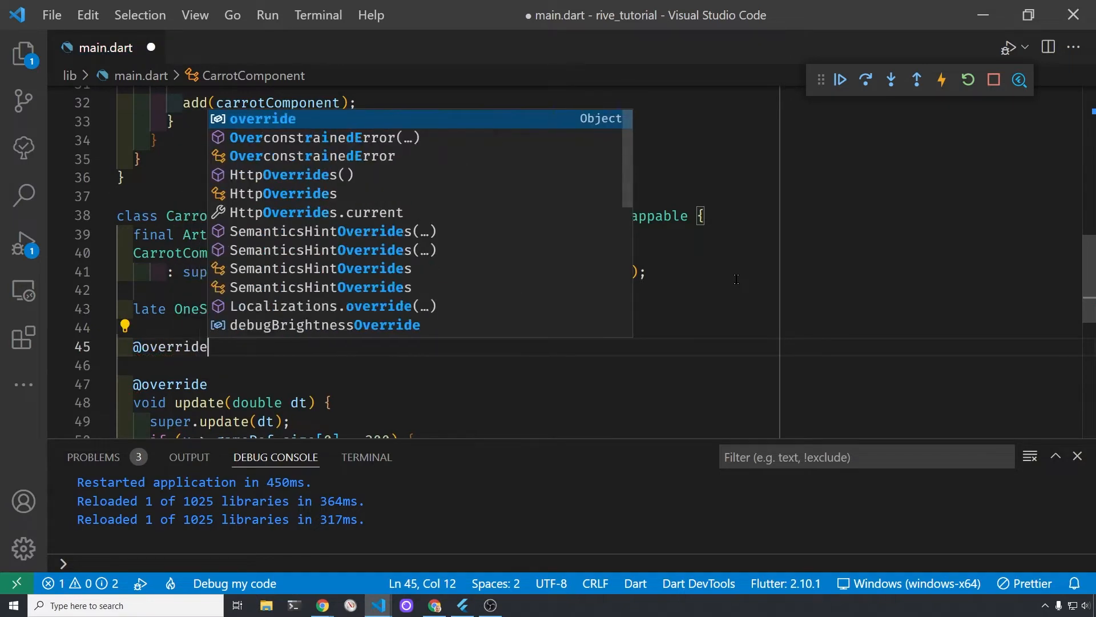
type("Future<void>?")
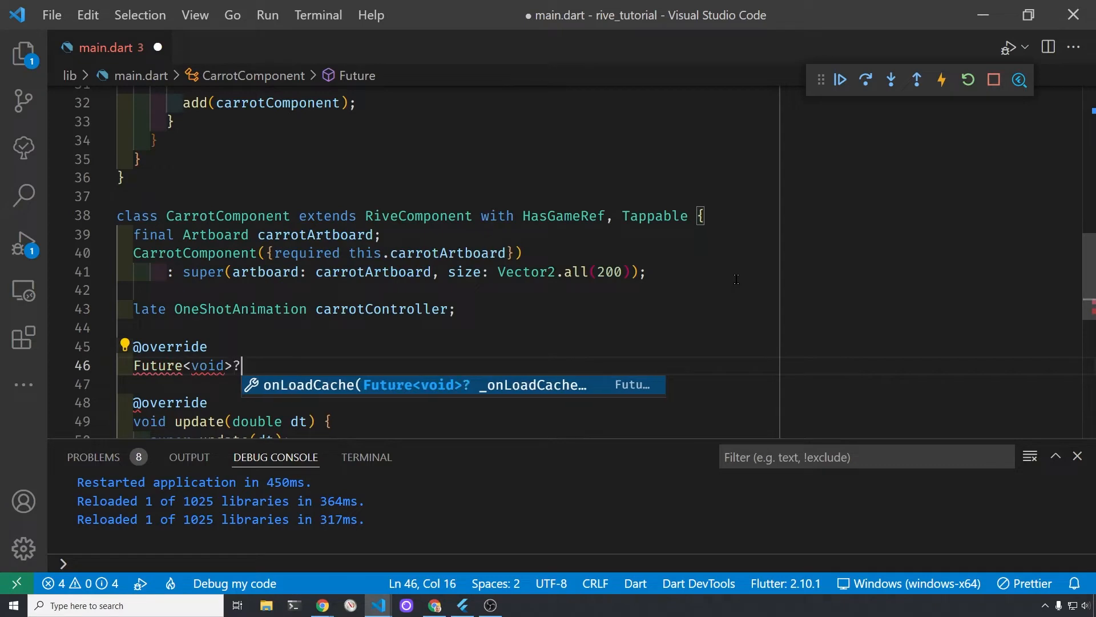
type("onLoad() {")
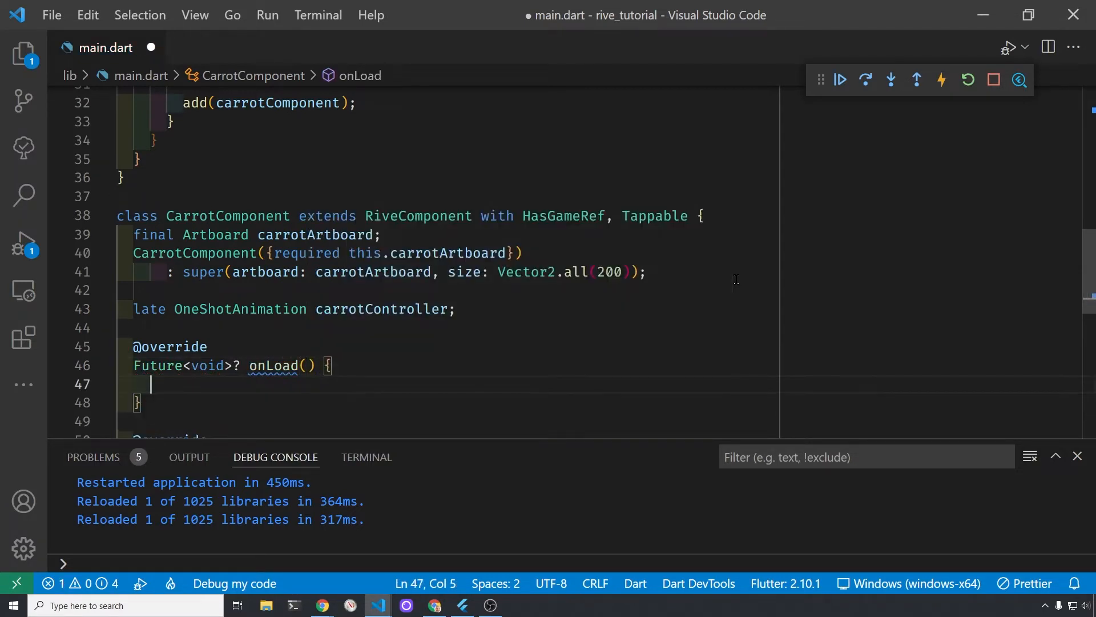
type("carrotController")
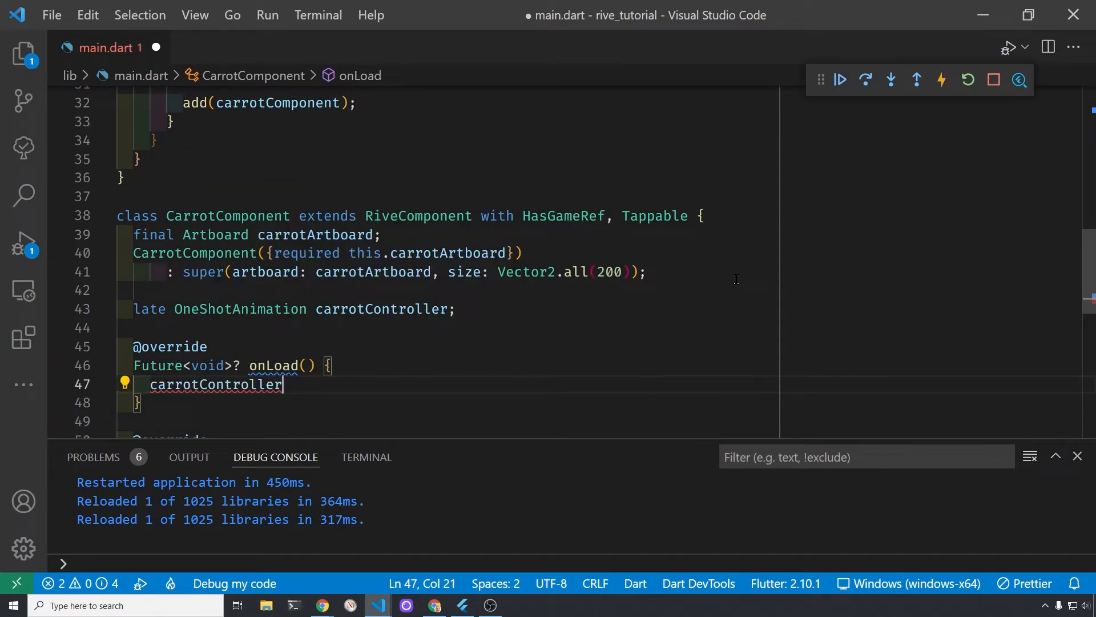
type("= One")
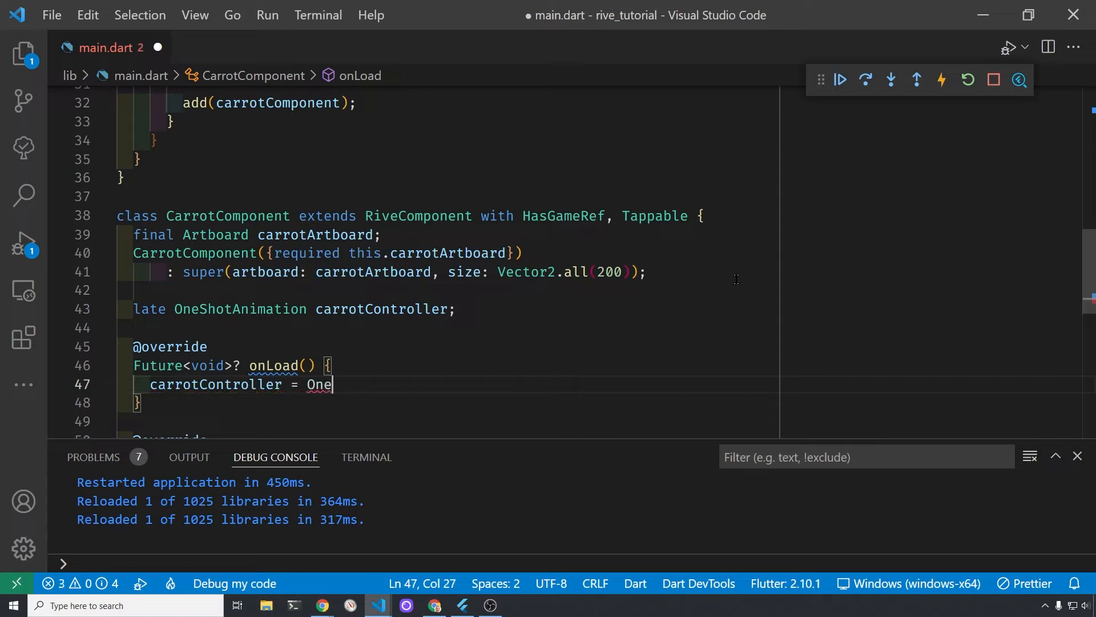
type("Shot")
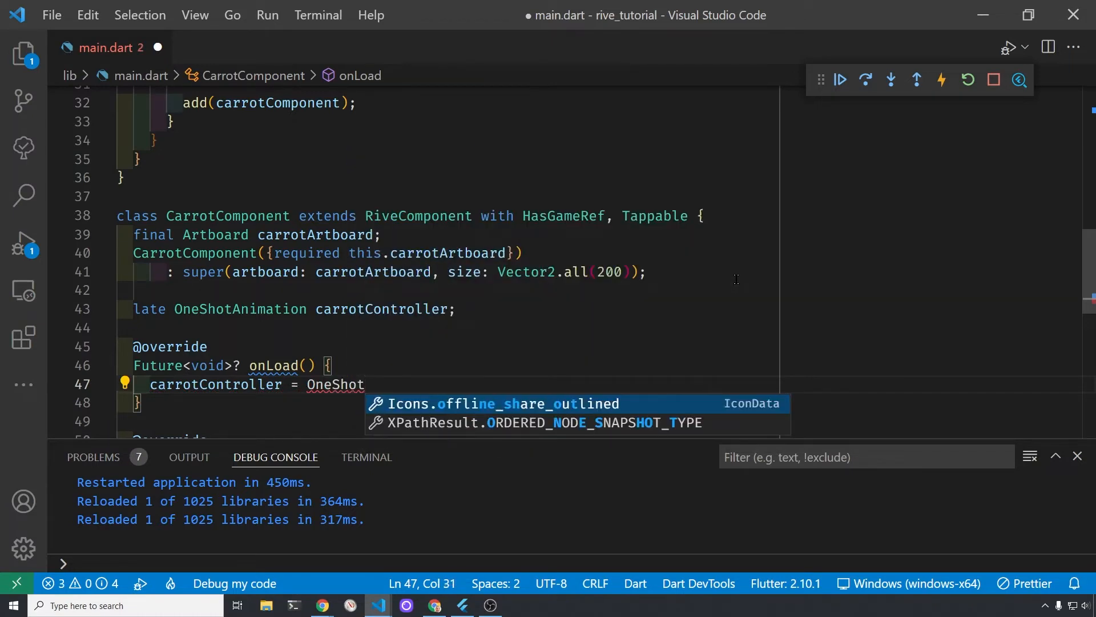
type("Animation('")
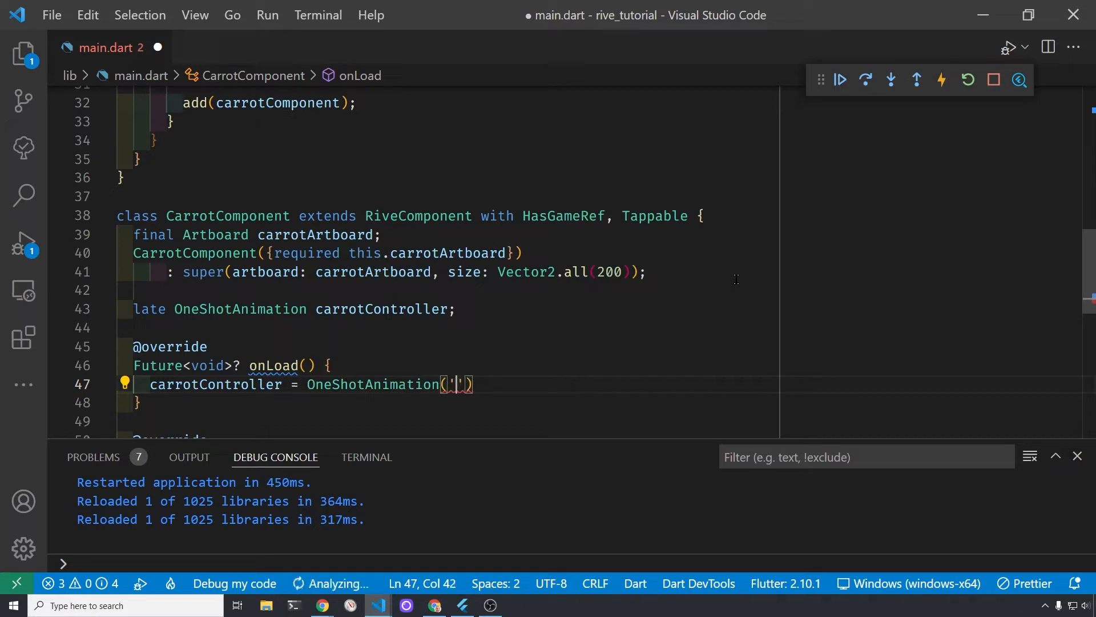
type("Animation 1")
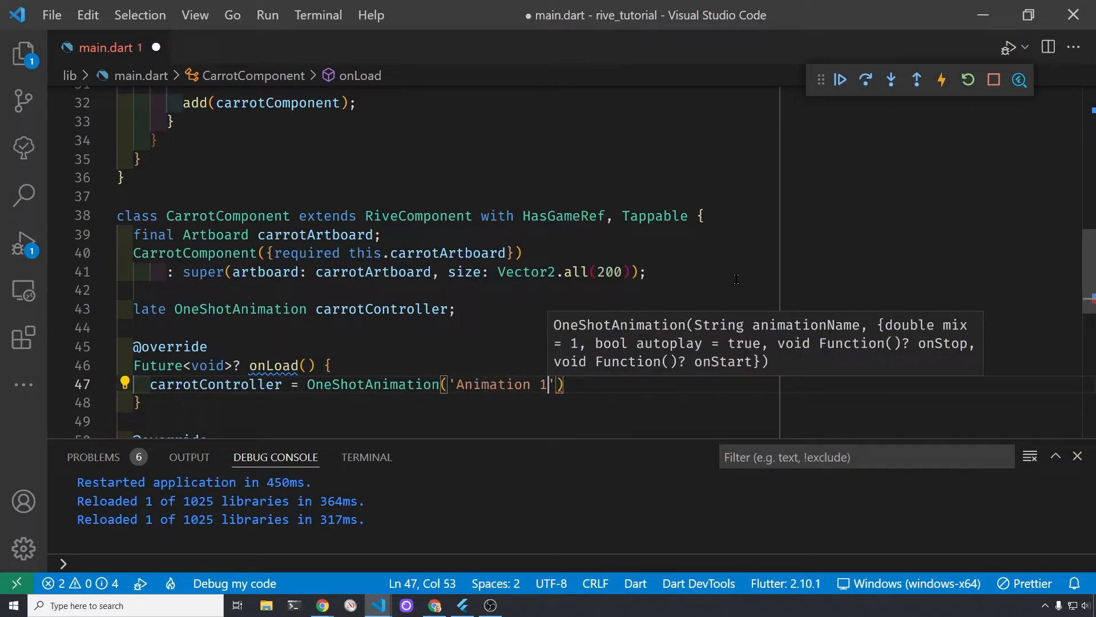
type(", autoplay: false")
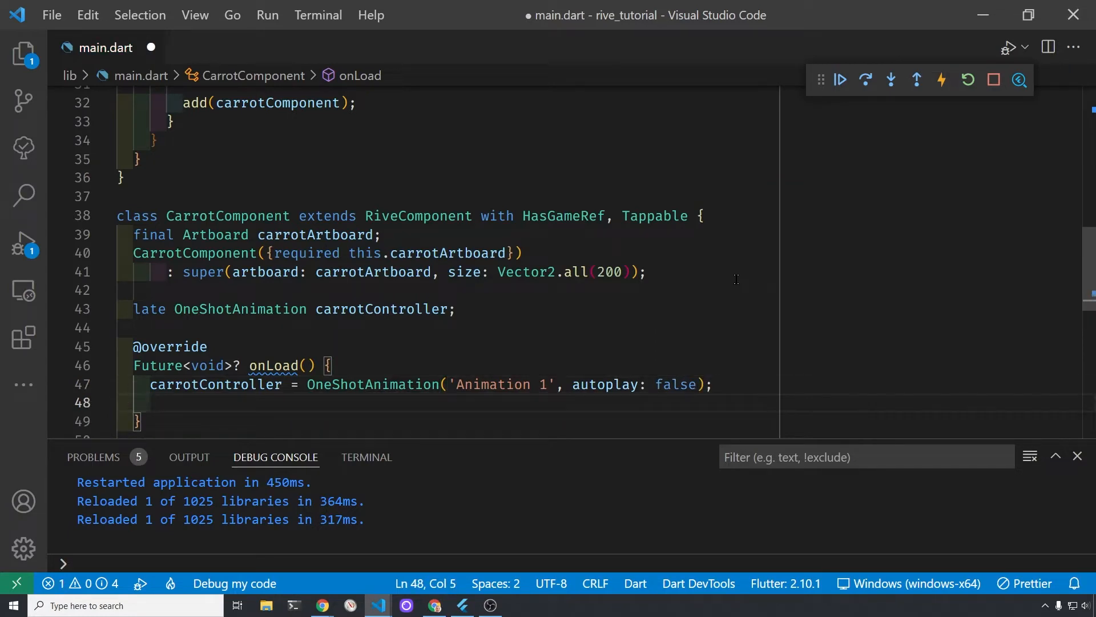
Add carrotArtboard.addController(carrotController) and return super.onLoad().
type("carr")
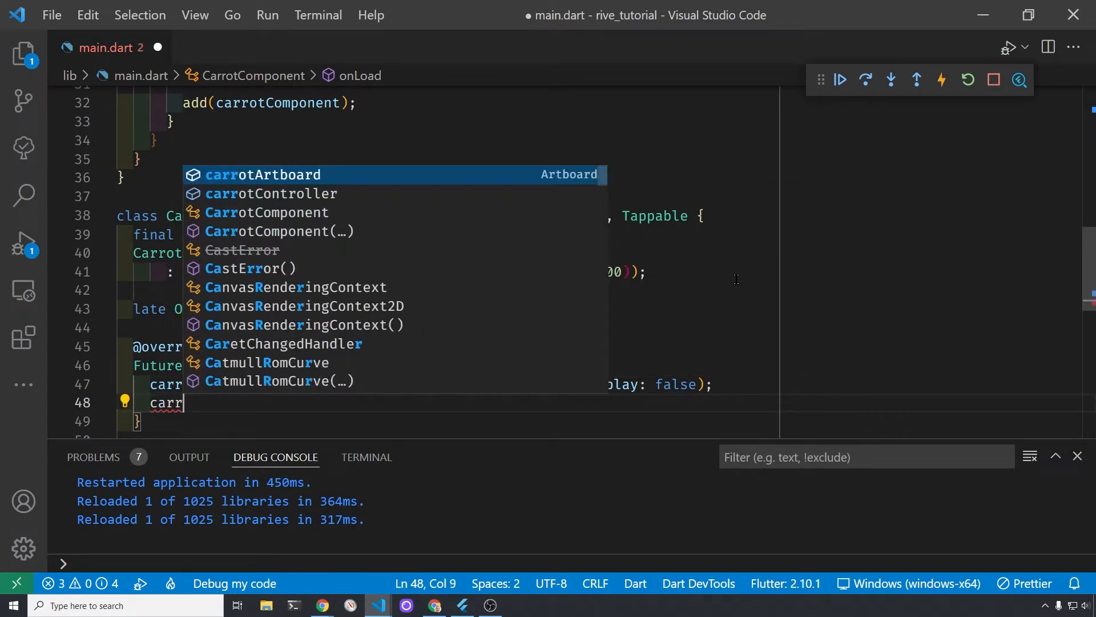
type("otArtboard.")
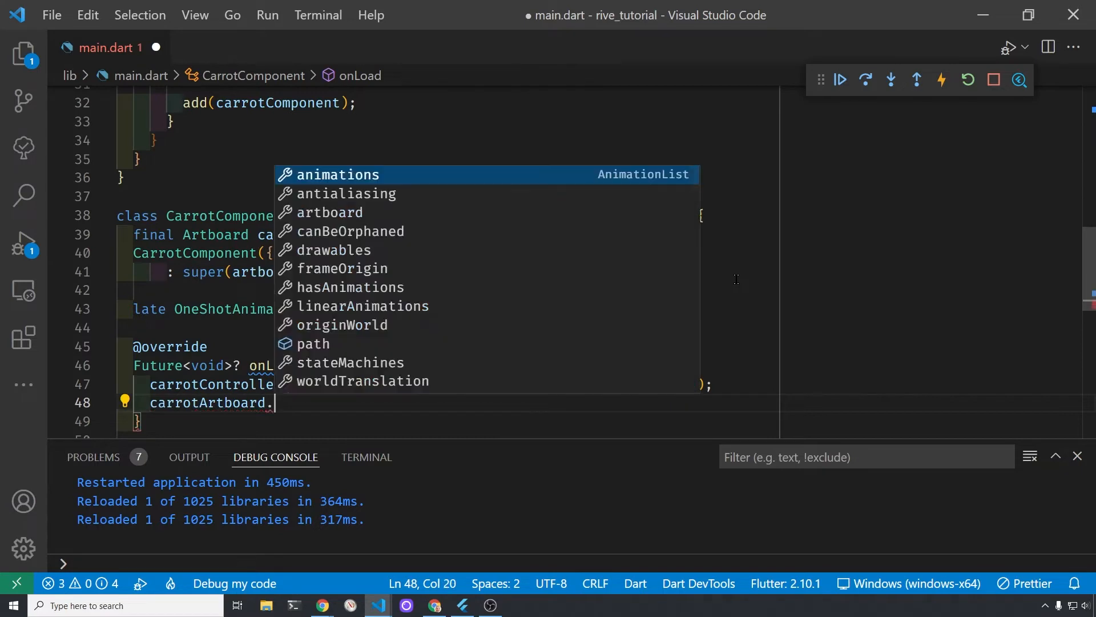
type("add")
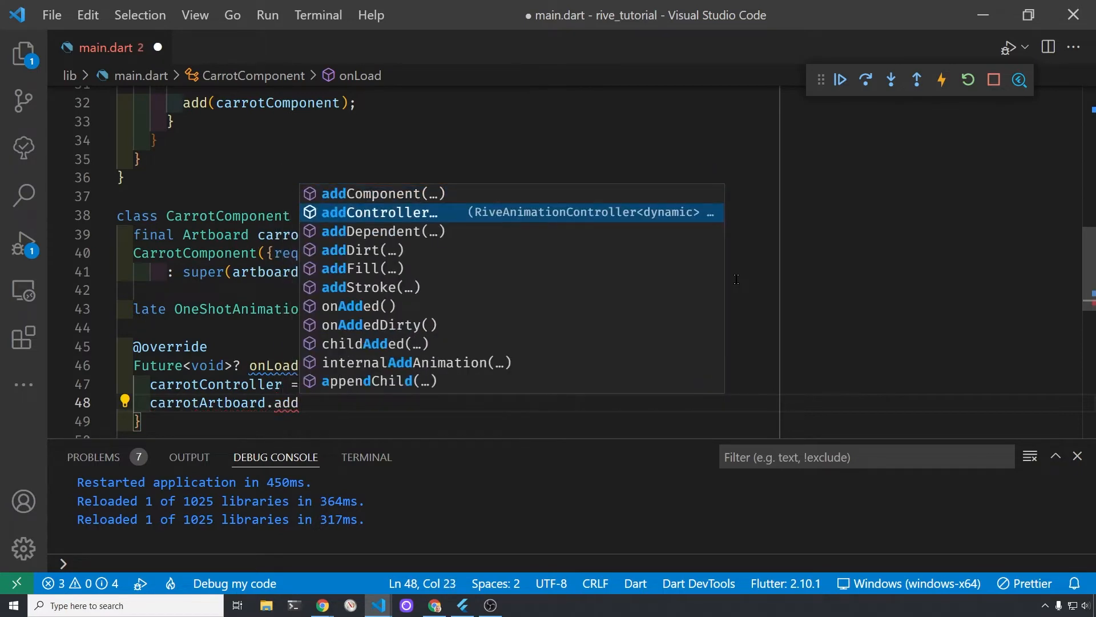
left_click(378, 213)
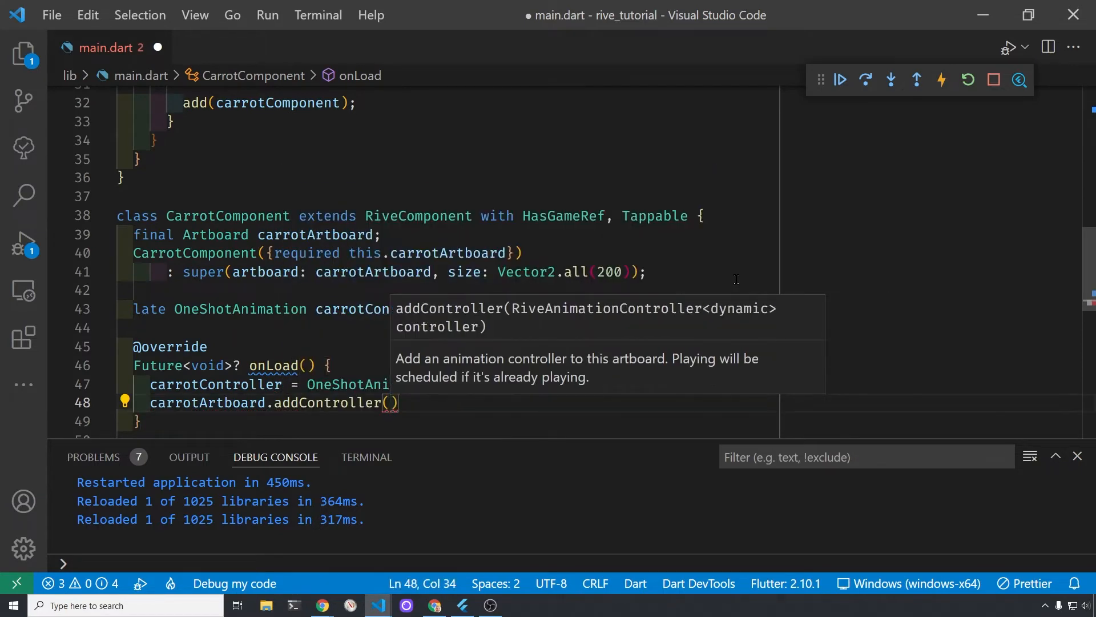
type("carrotController")
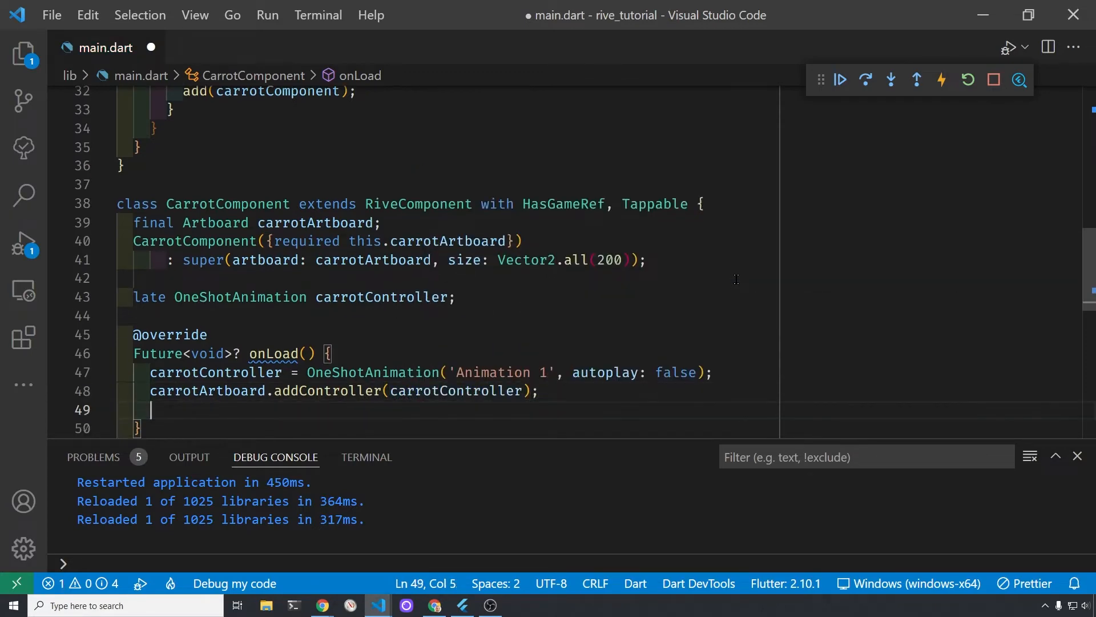
type("return super.onLoad();")
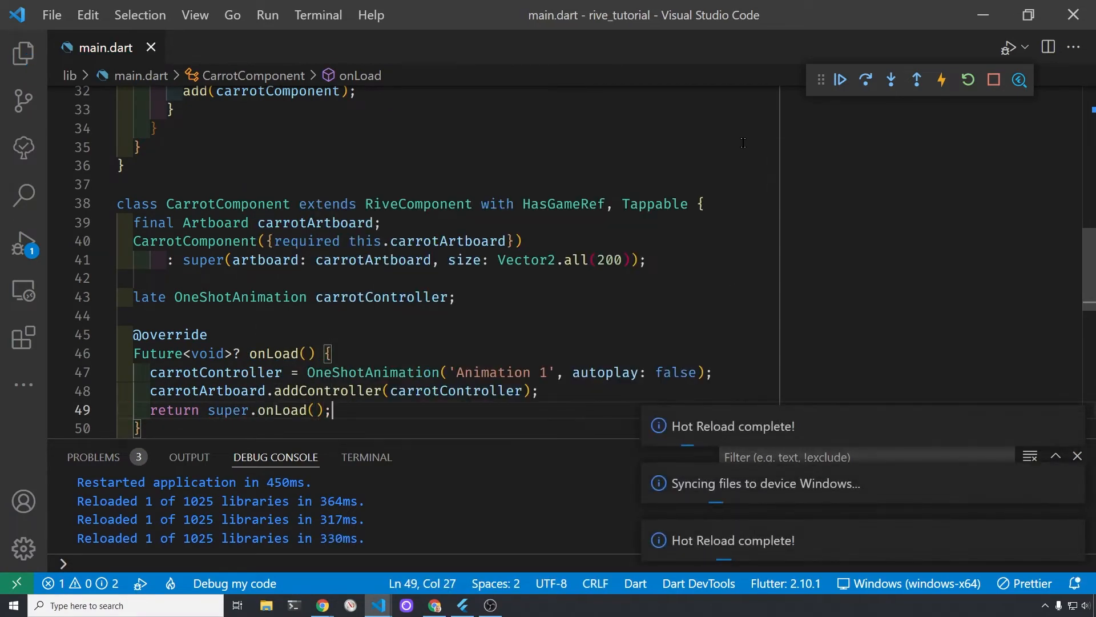
Scroll to MyGame's carrot grid loop and place the cursor inside it.
scroll("down", 3)
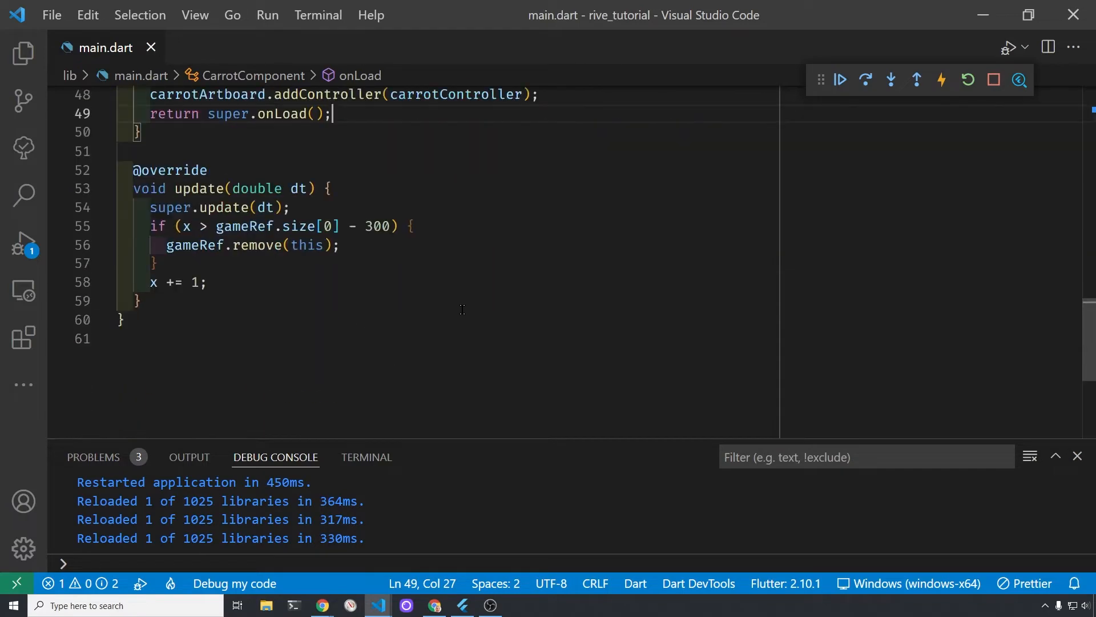
scroll("up", 3)
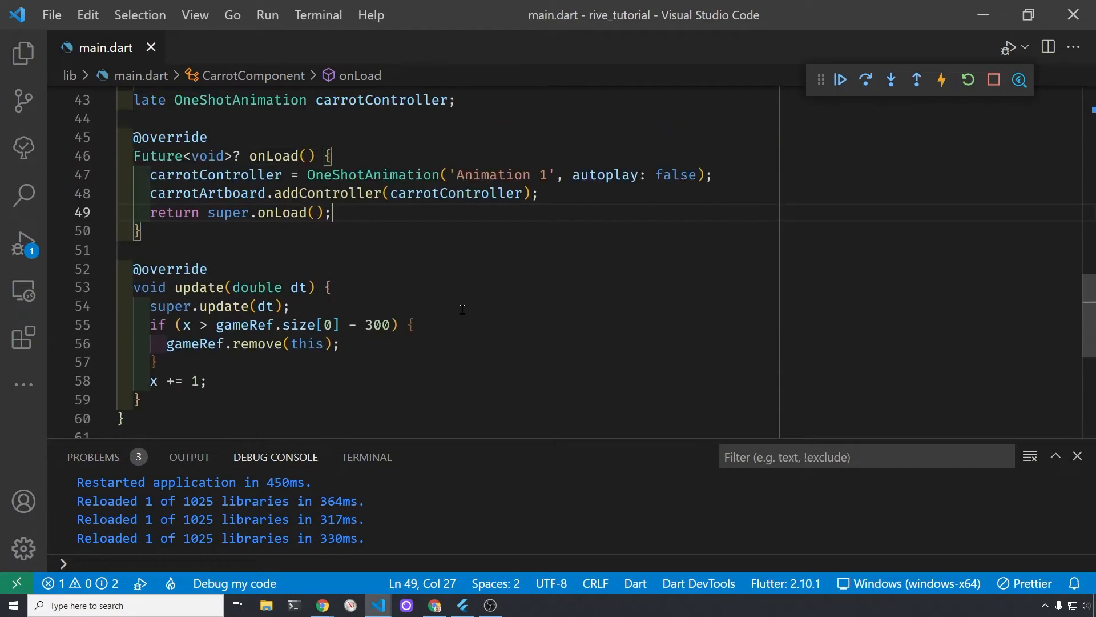
scroll("up", 3)
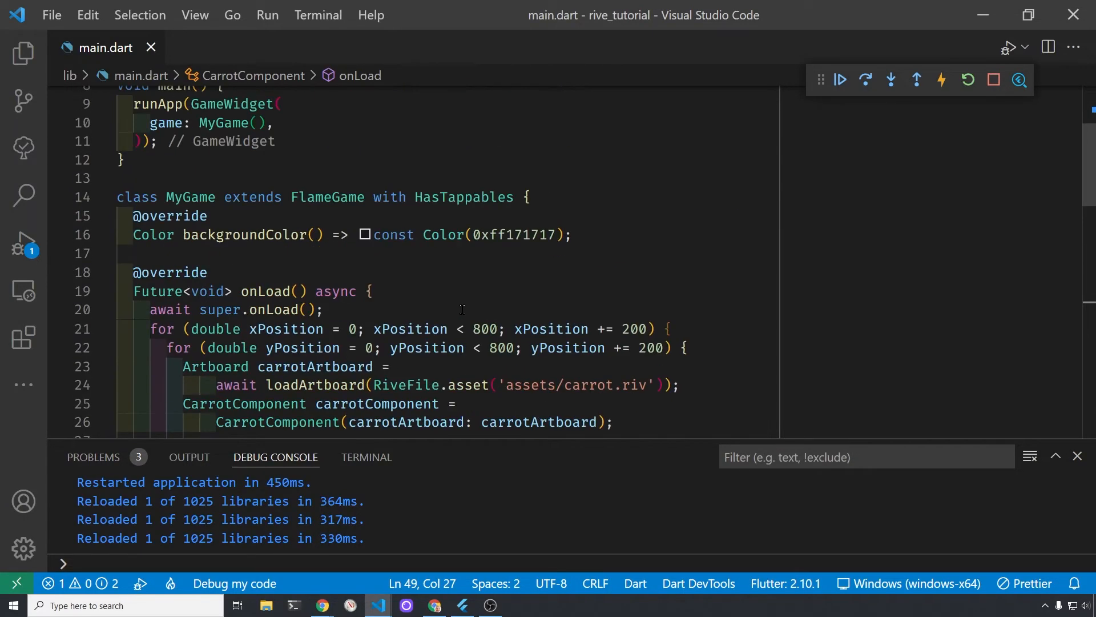
scroll("up", 3)
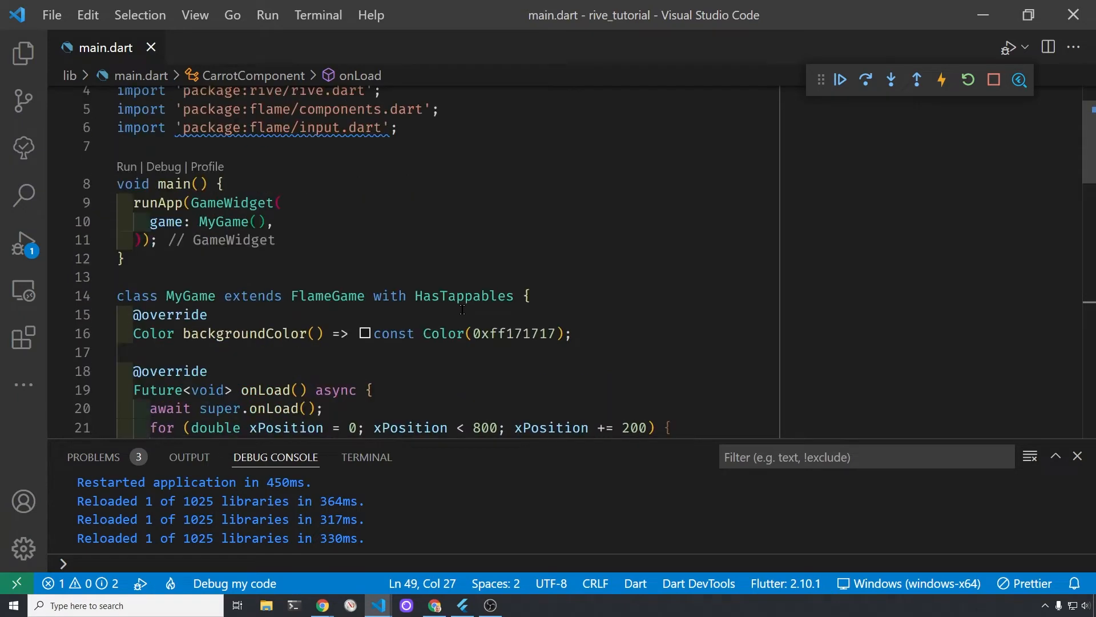
scroll("down", 3)
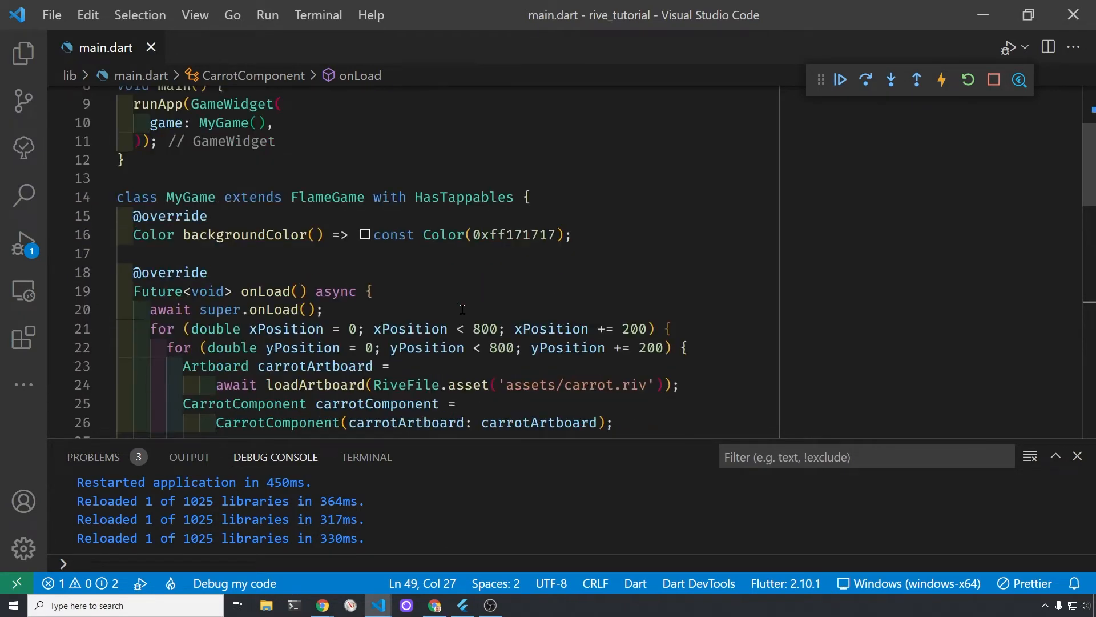
scroll("down", 3)
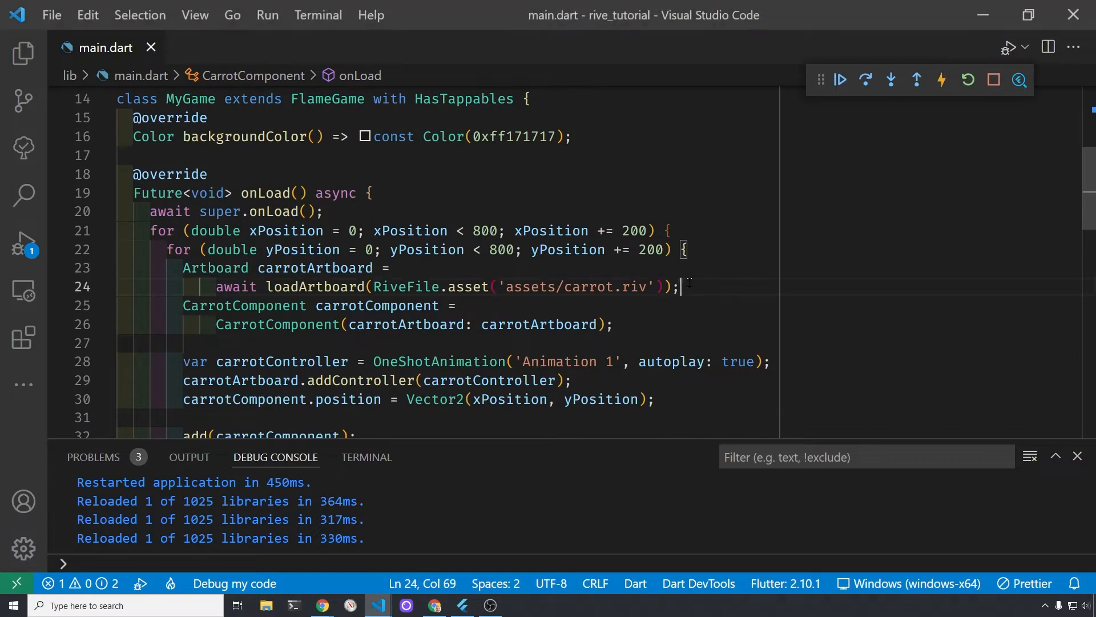
left_click(451, 306)
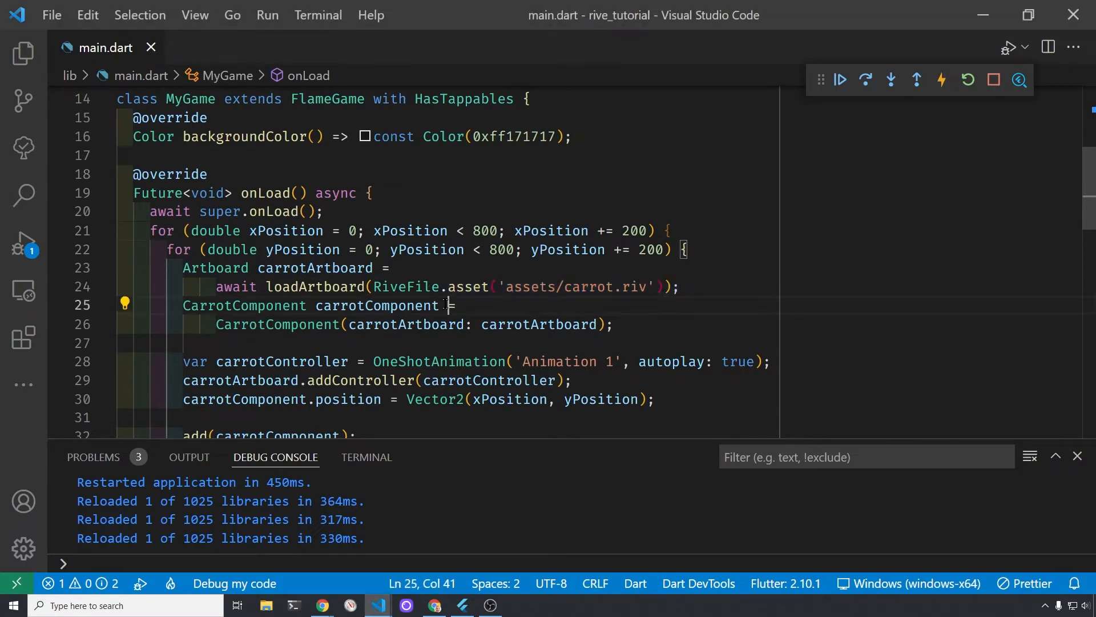
mouse_move(491, 344)
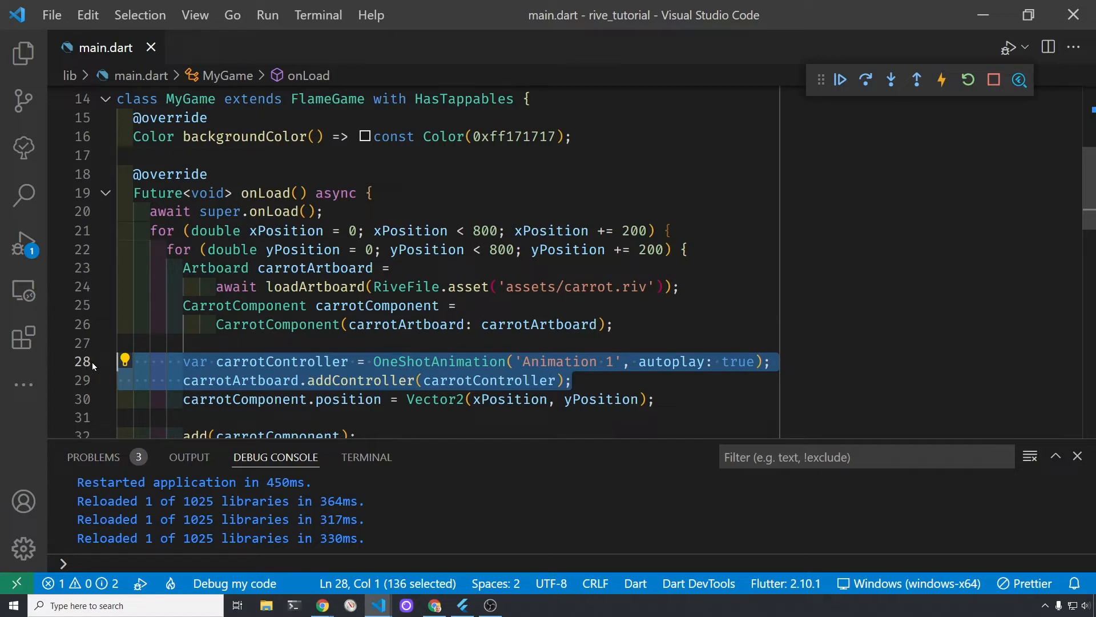
Delete the autoplaying controller lines from the grid loop, save, and hot restart the app.
key("Delete")
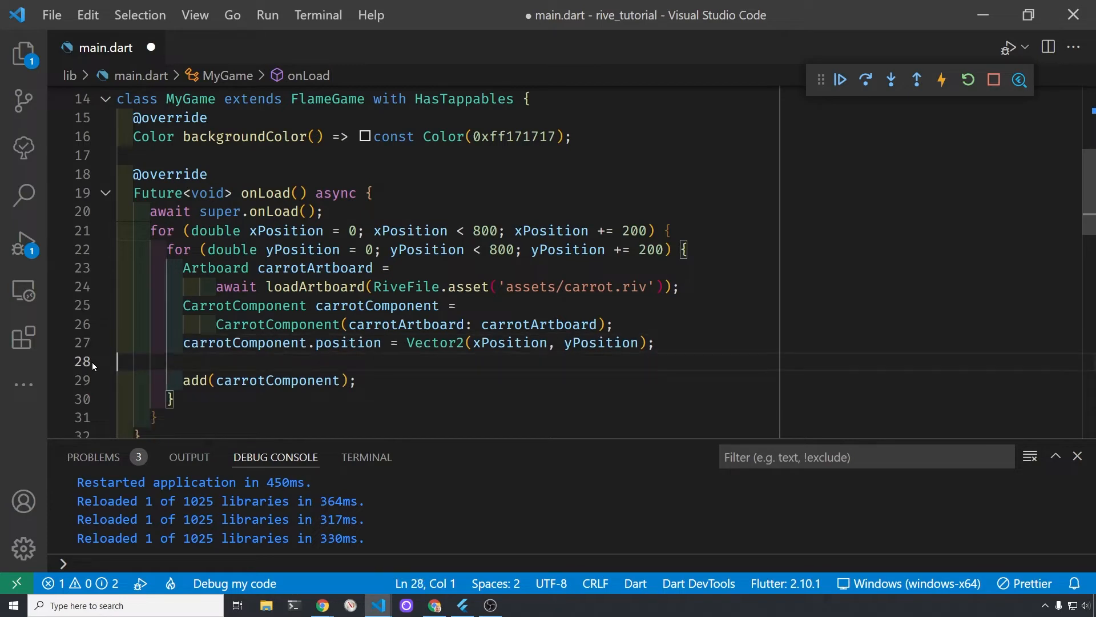
key("ctrl+s")
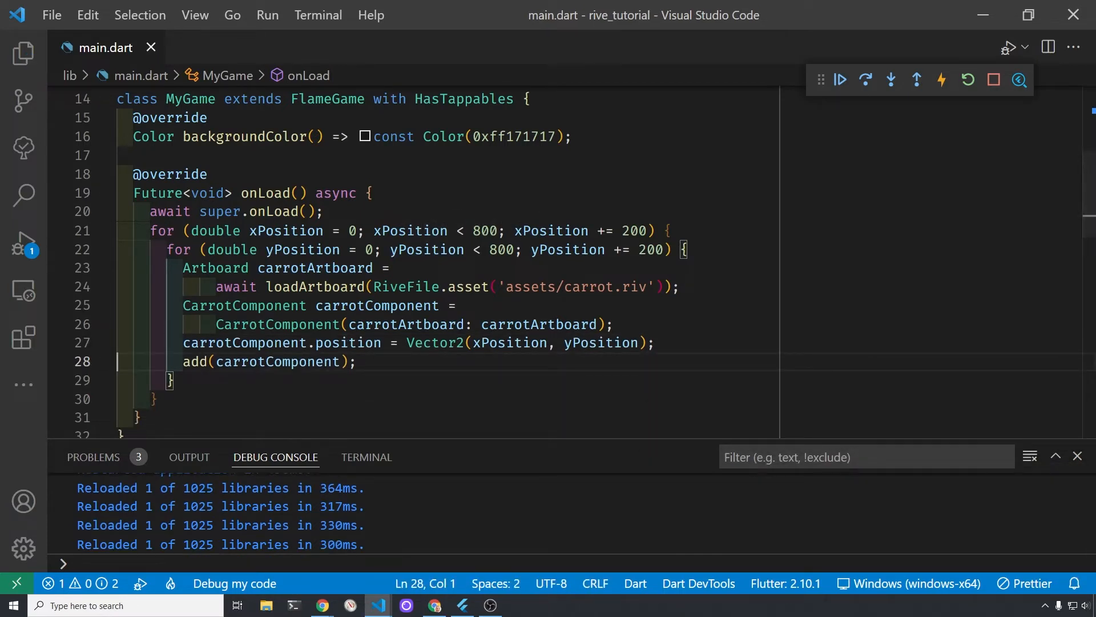
mouse_move(933, 106)
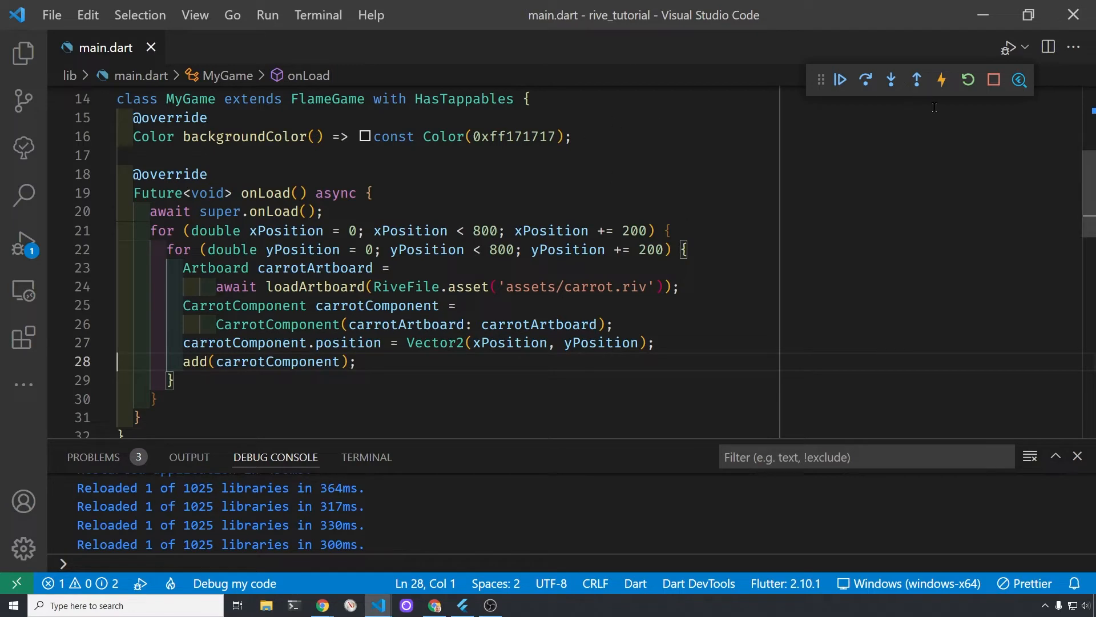
left_click(967, 78)
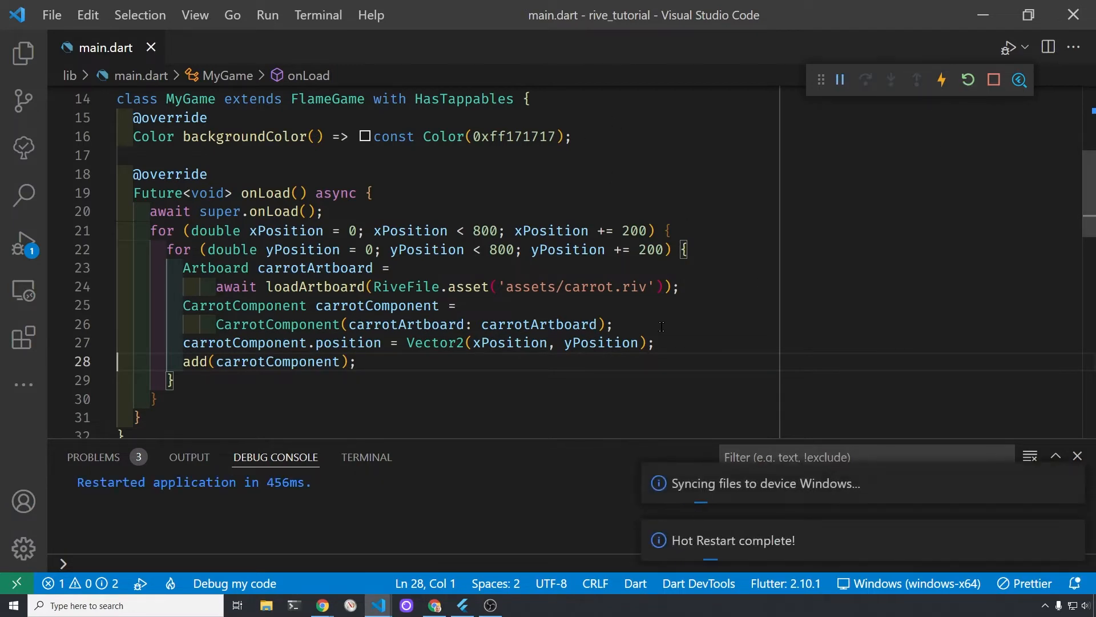
left_click(461, 605)
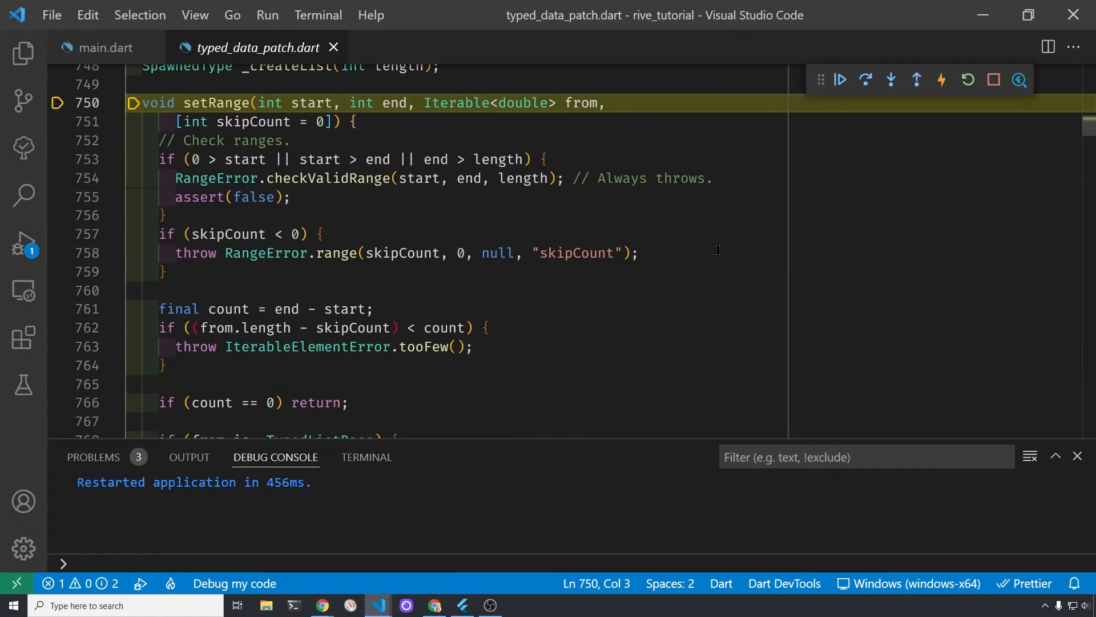
scroll("down", 3)
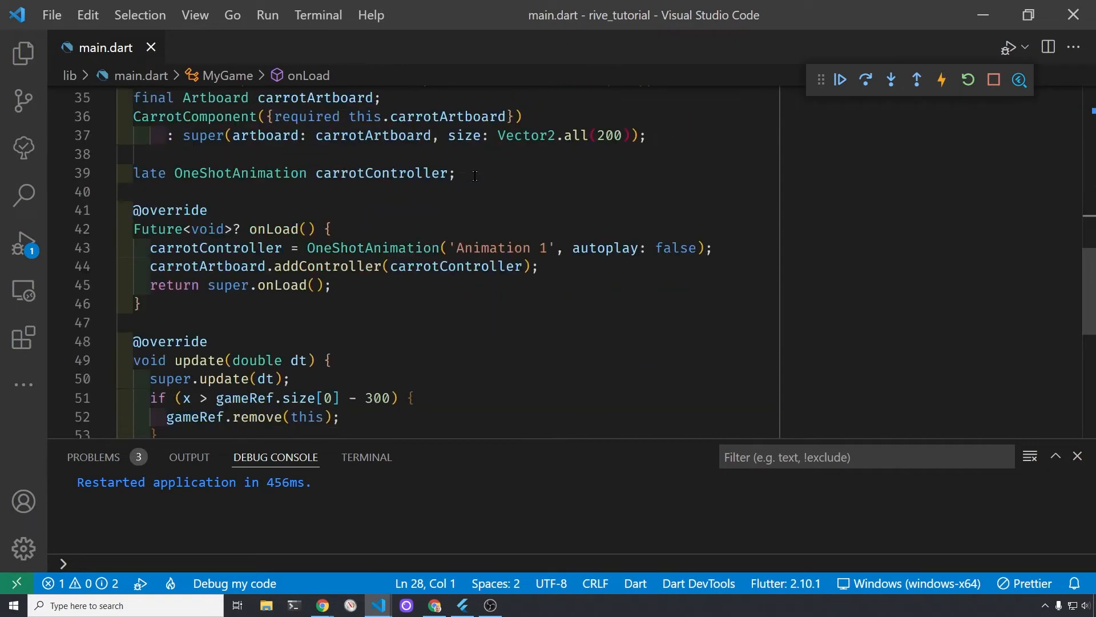
scroll("down", 3)
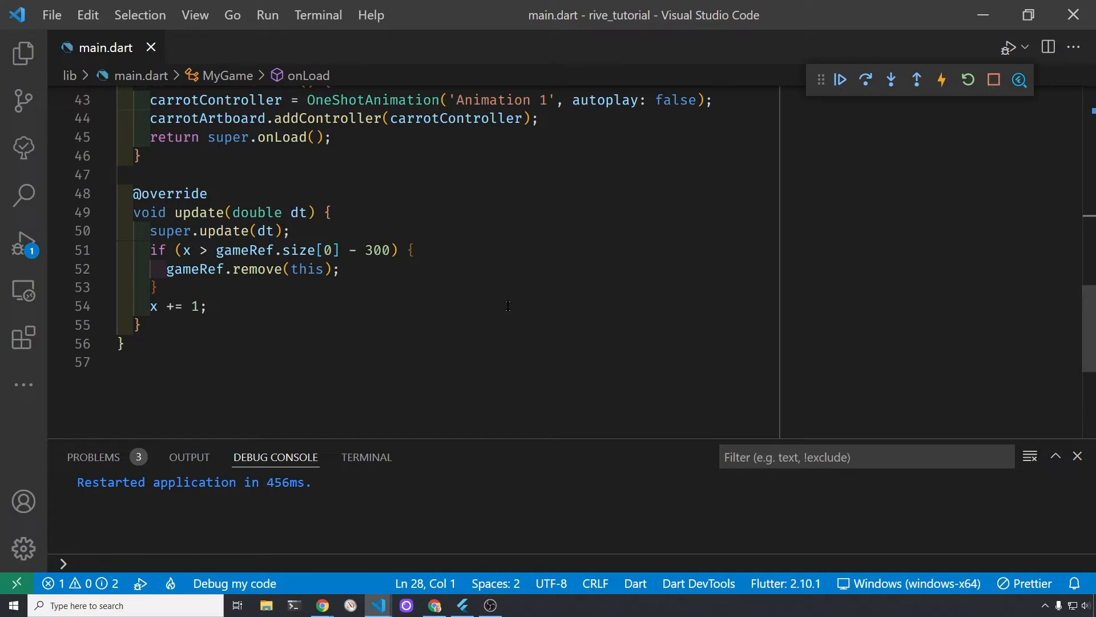
left_click(139, 324)
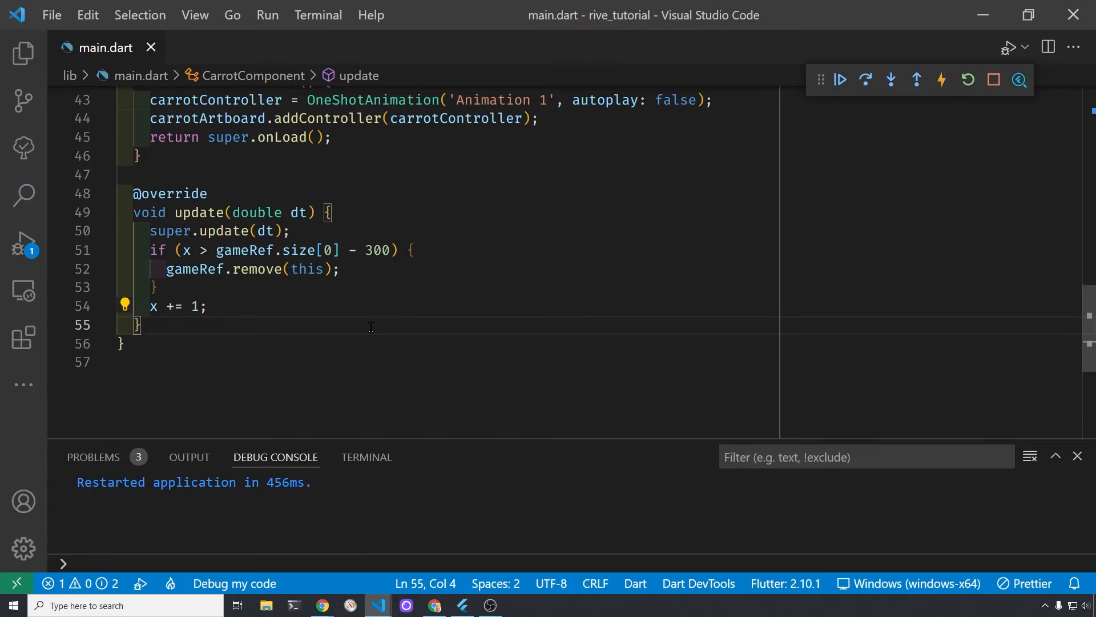
type("@override")
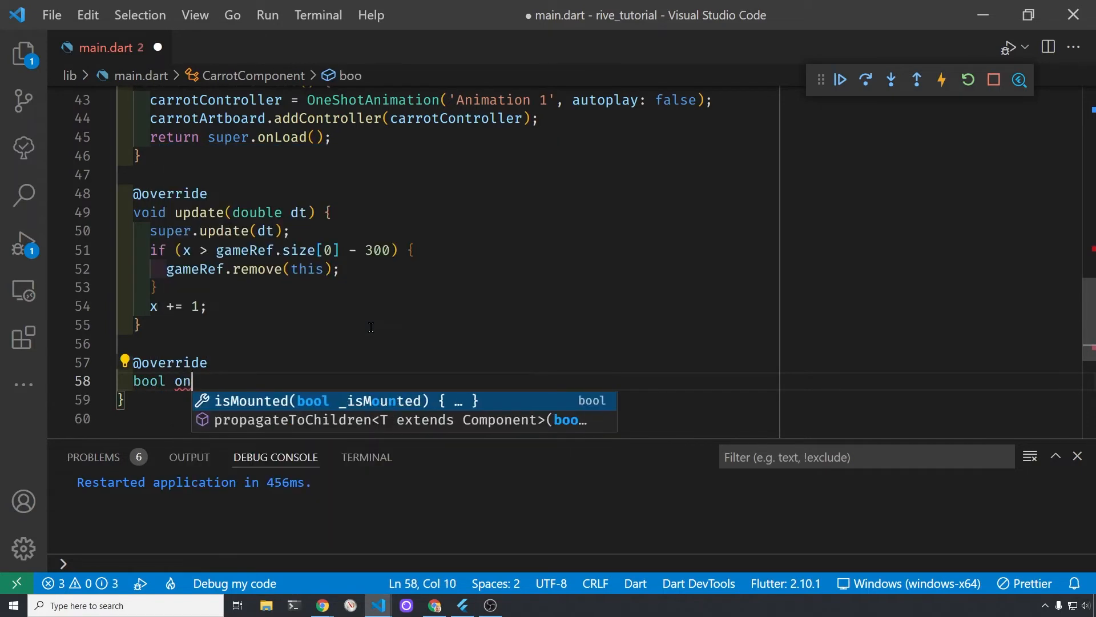
Declare bool onTapDown(TapDownInfo info) returning true.
type("Tap")
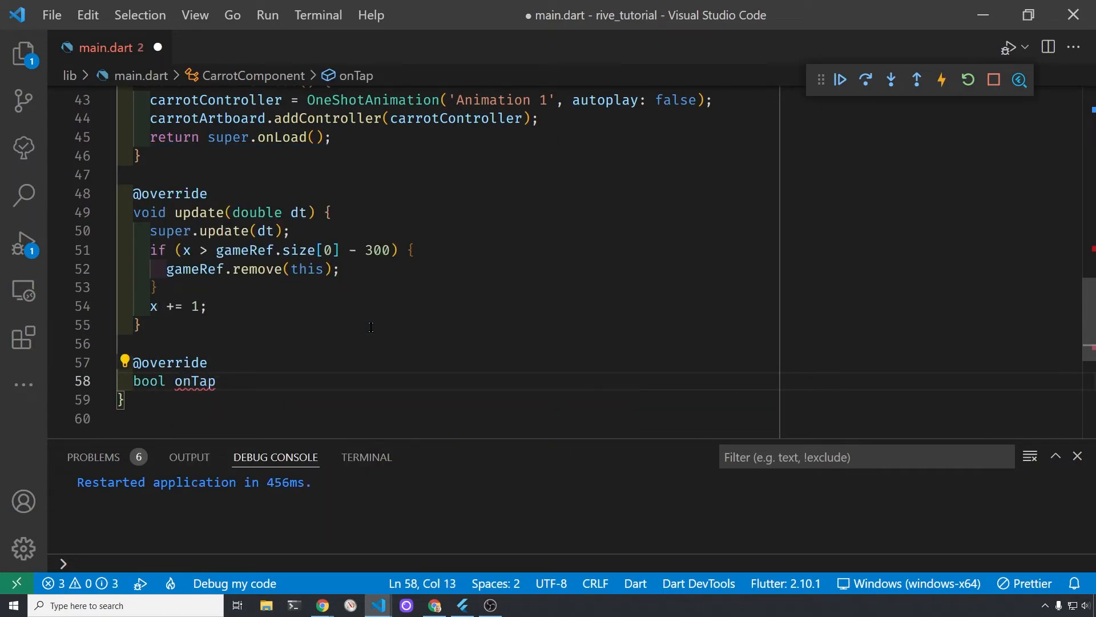
type("Down()")
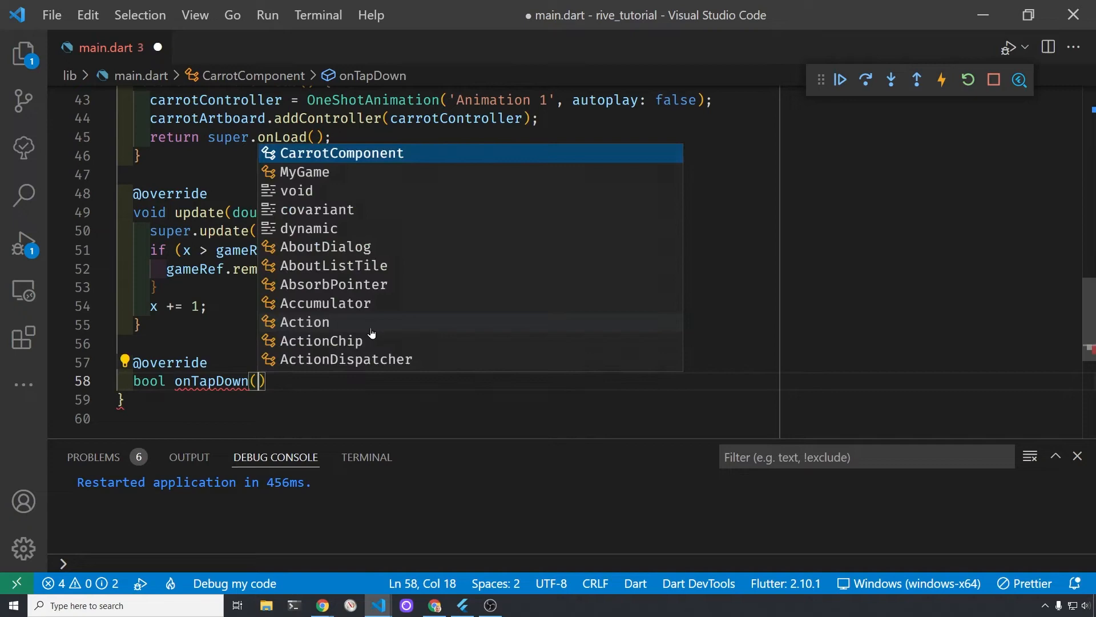
type("TapDownInfo info")
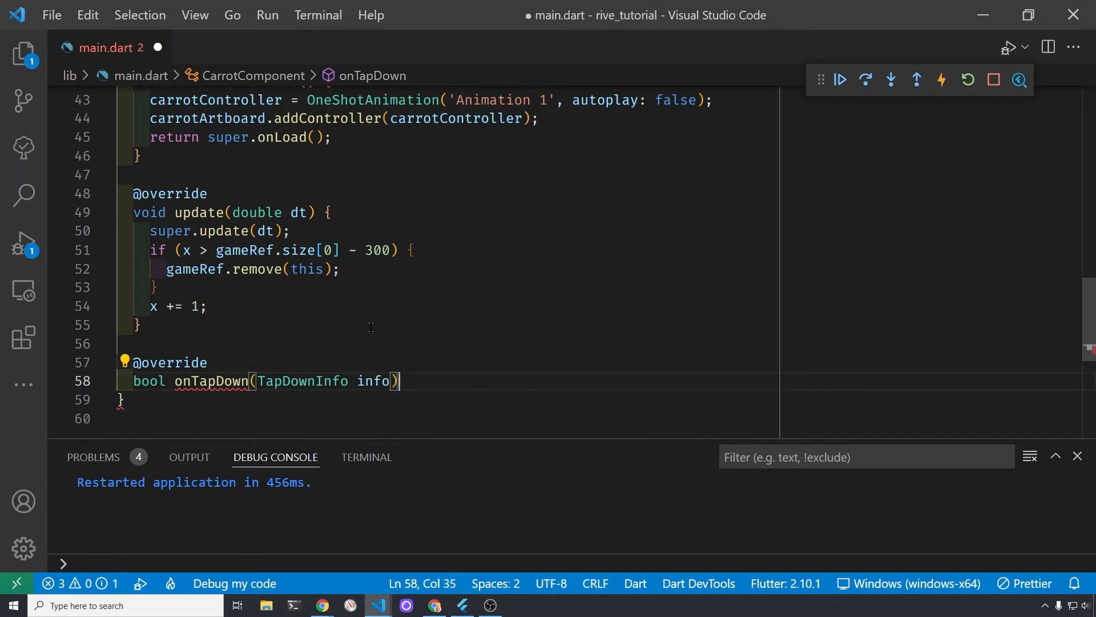
type("Paddingretu")
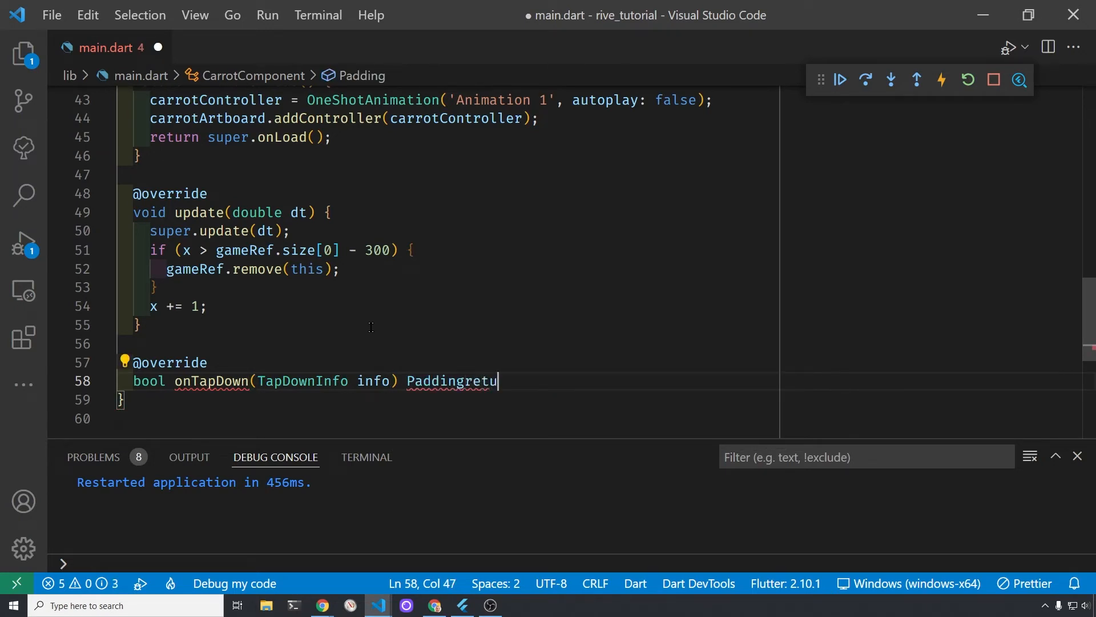
key("BackSpace")
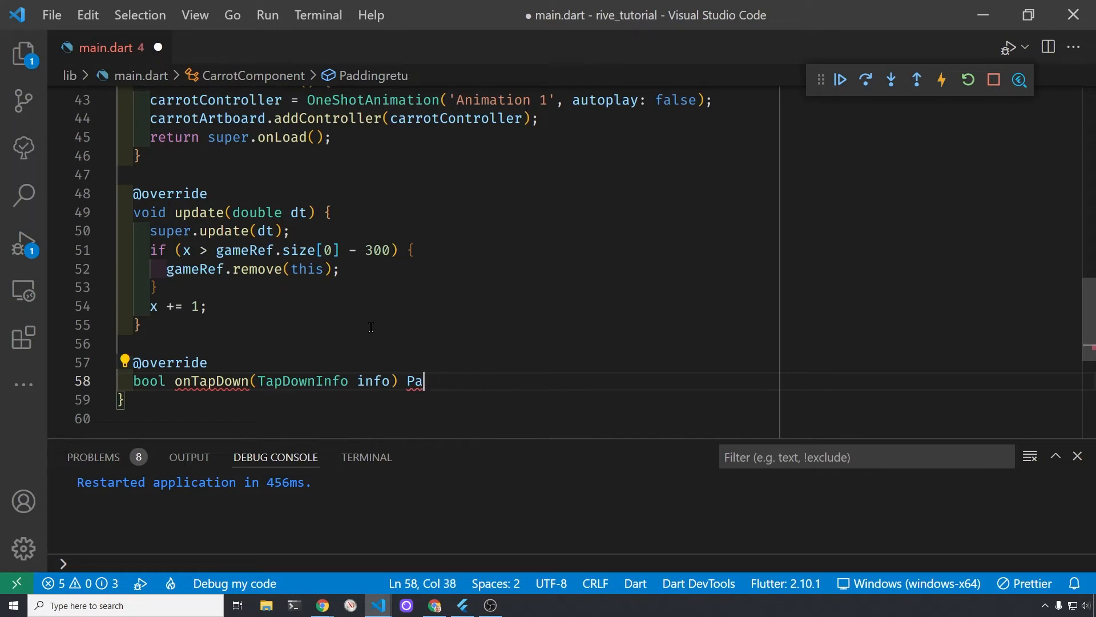
type("{")
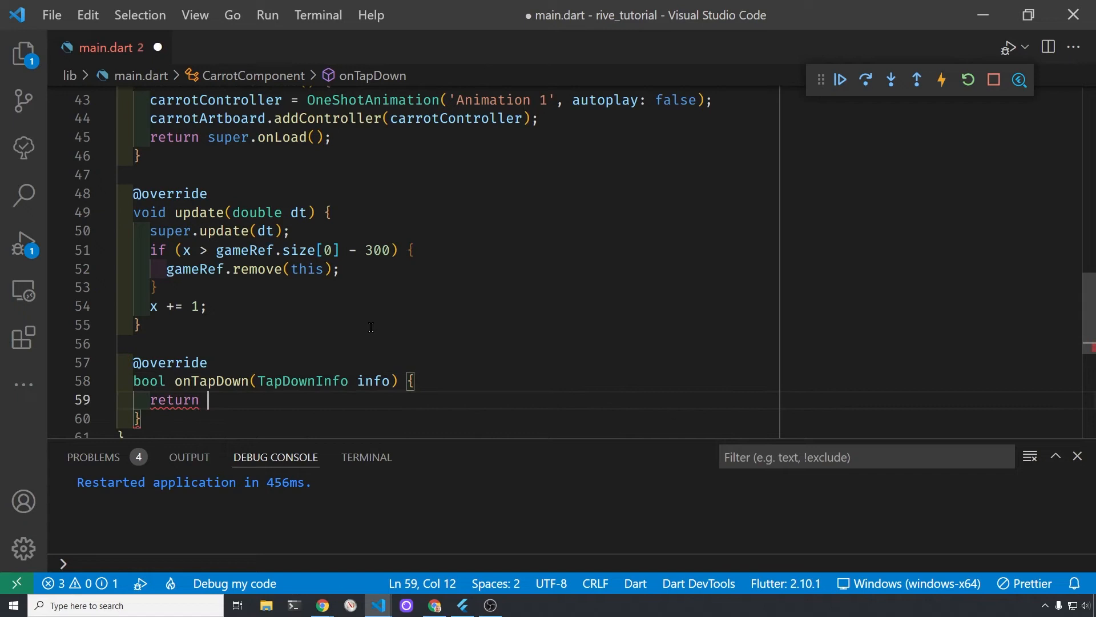
type("true;")
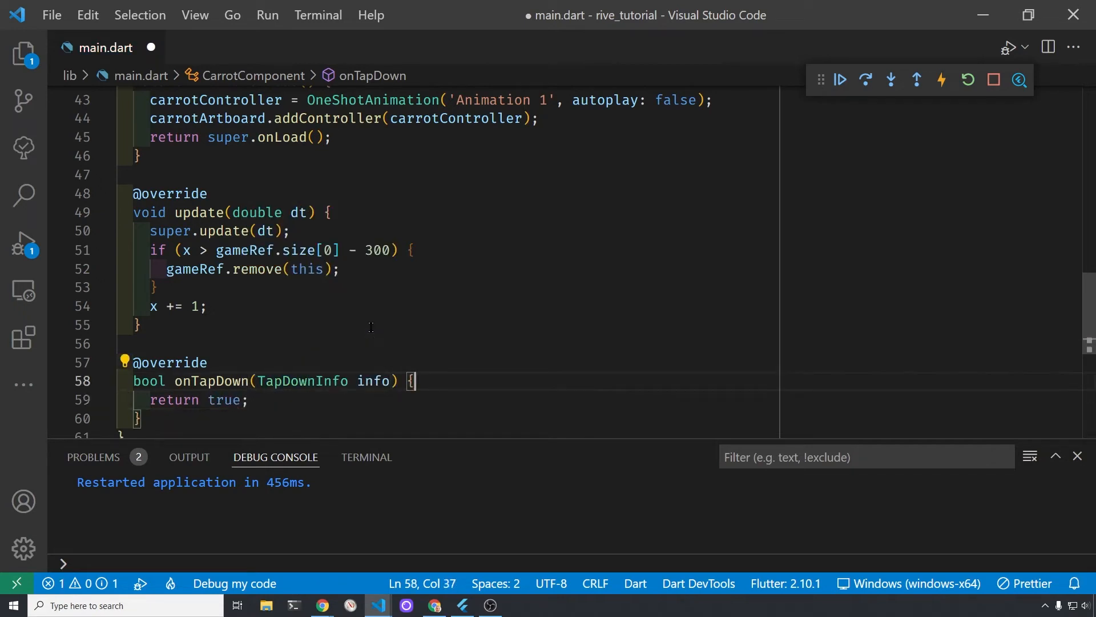
Set carrotController.isActive = true, print 'tapped carrot and hopefully...' and hot restart.
type("carrotController.")
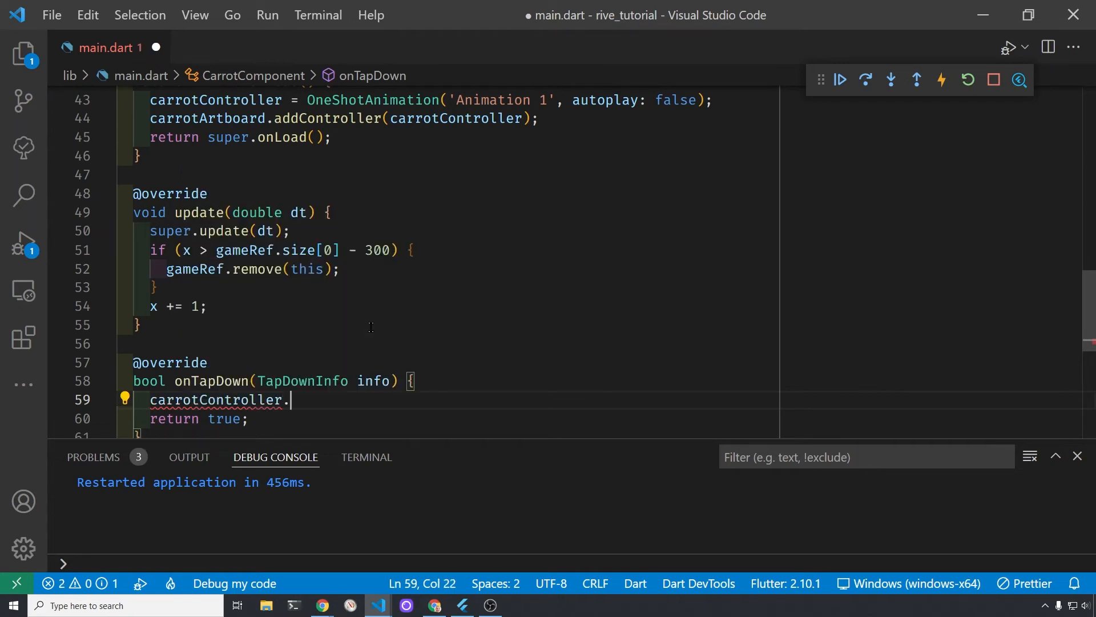
type("isActive")
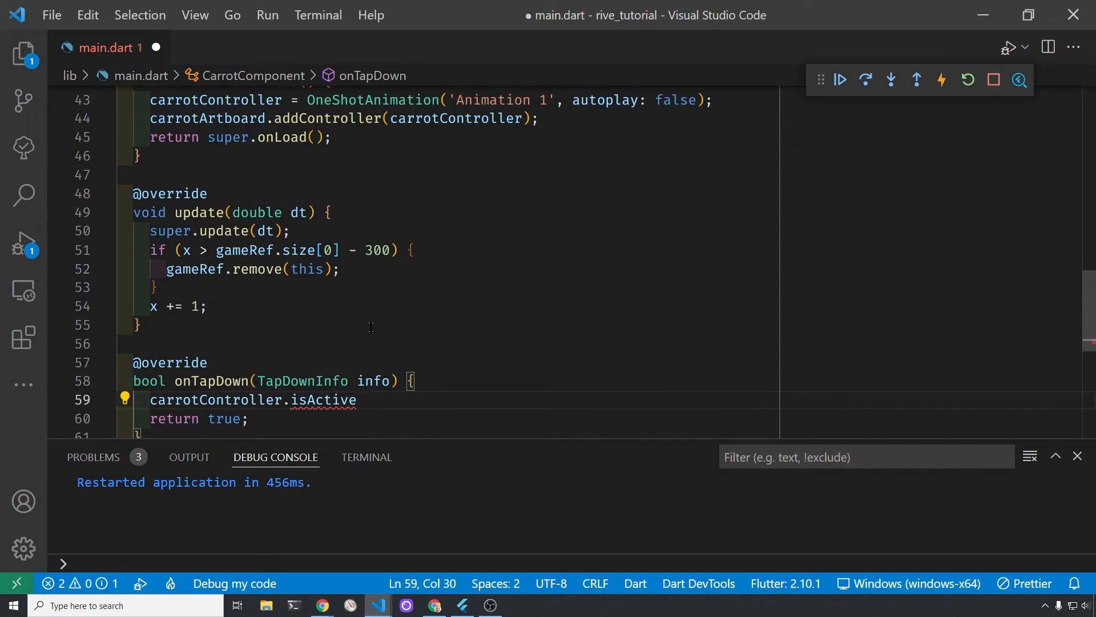
type("= tr")
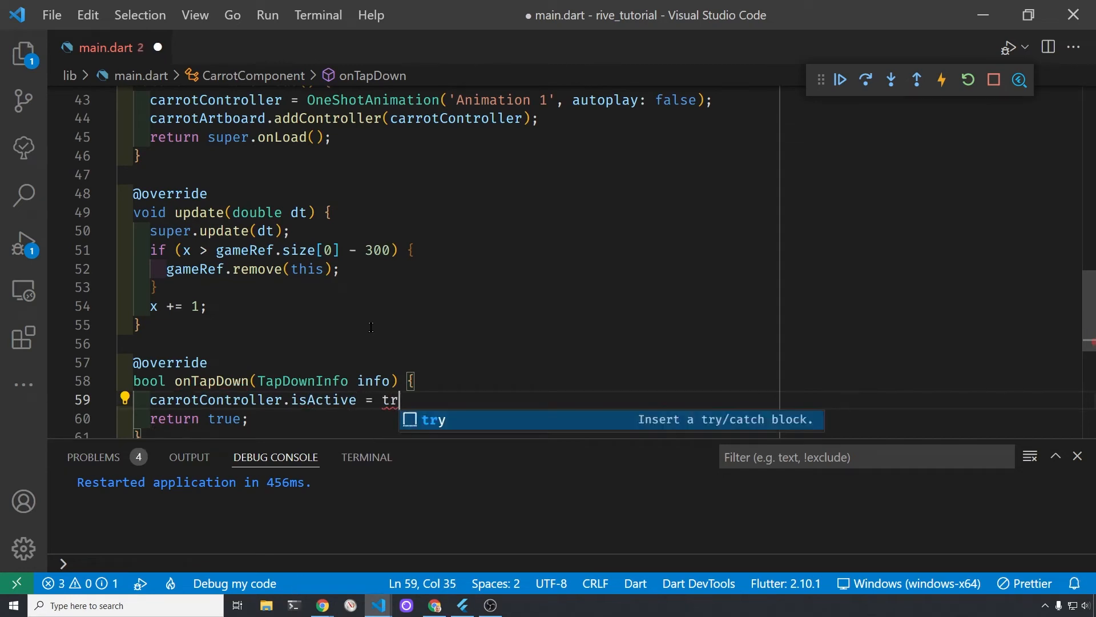
type("print('tapped")
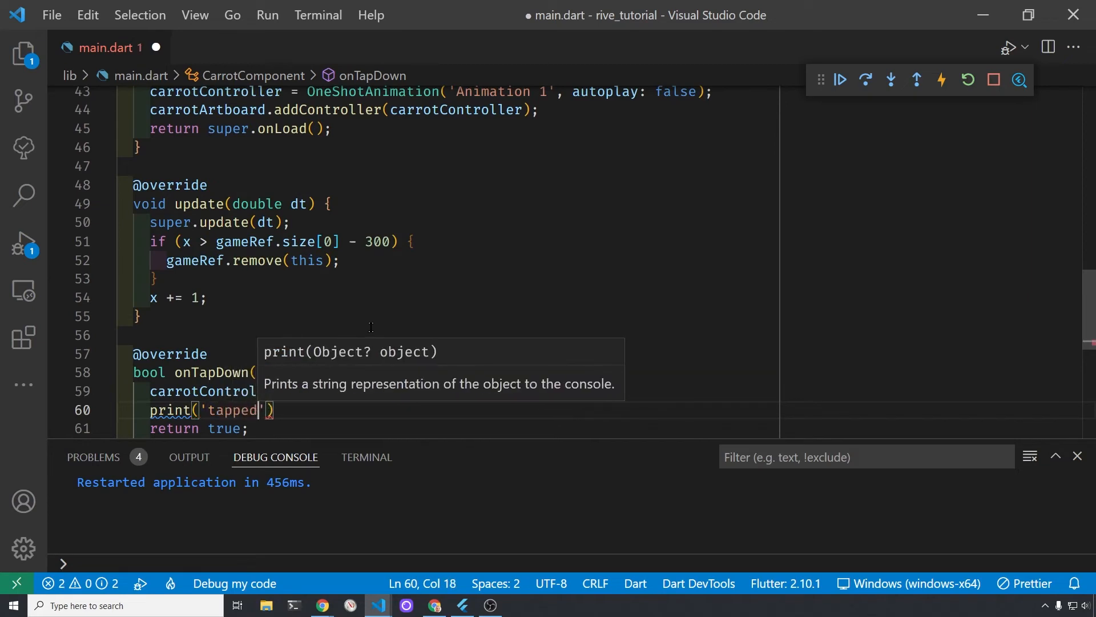
type("carrot a")
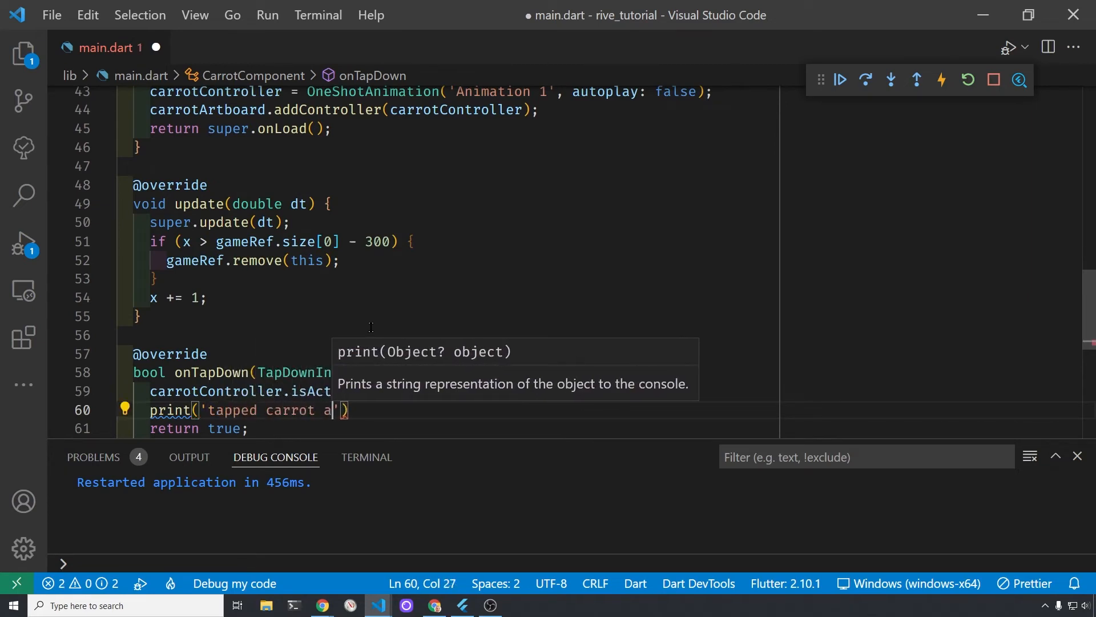
type("nd hopefully, it is moving")
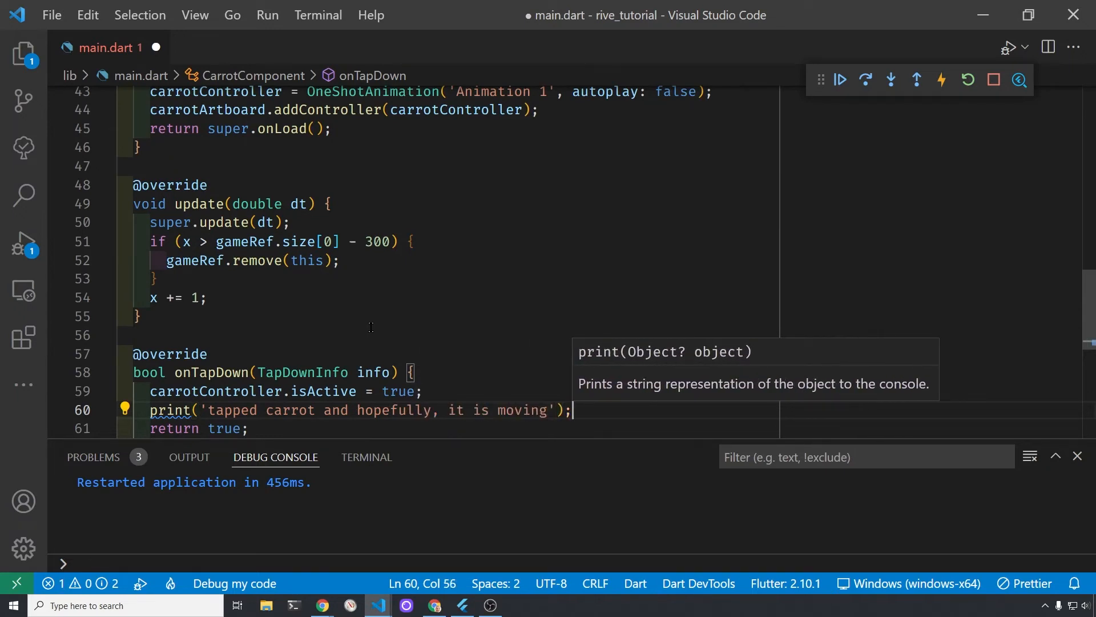
left_click(967, 79)
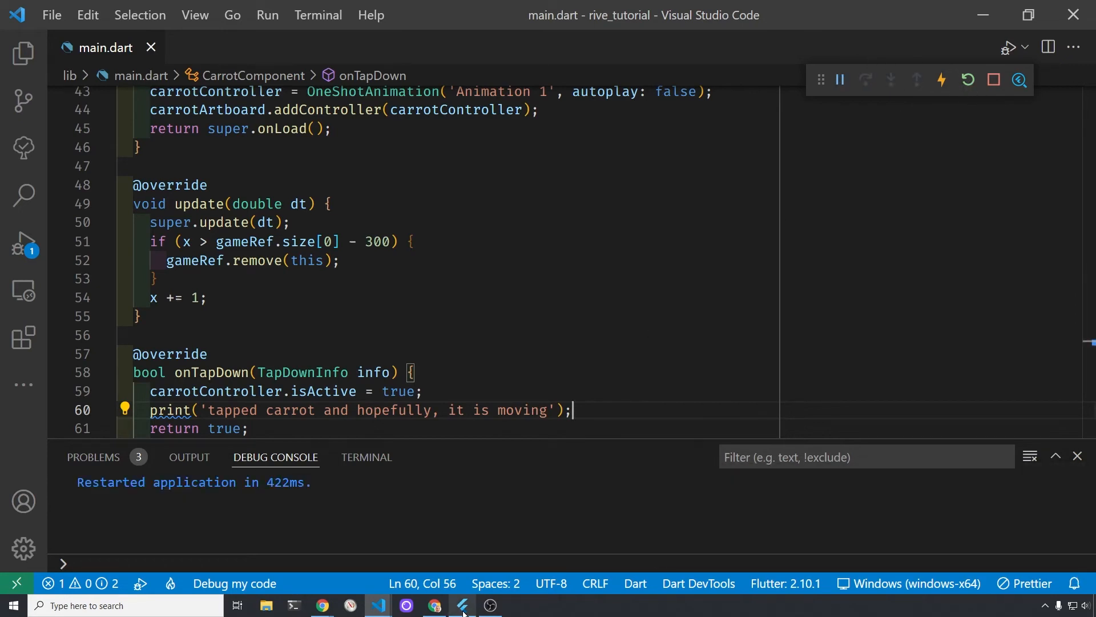
Tap carrots in the running game so the Debug Console logs the tap message.
left_click(460, 605)
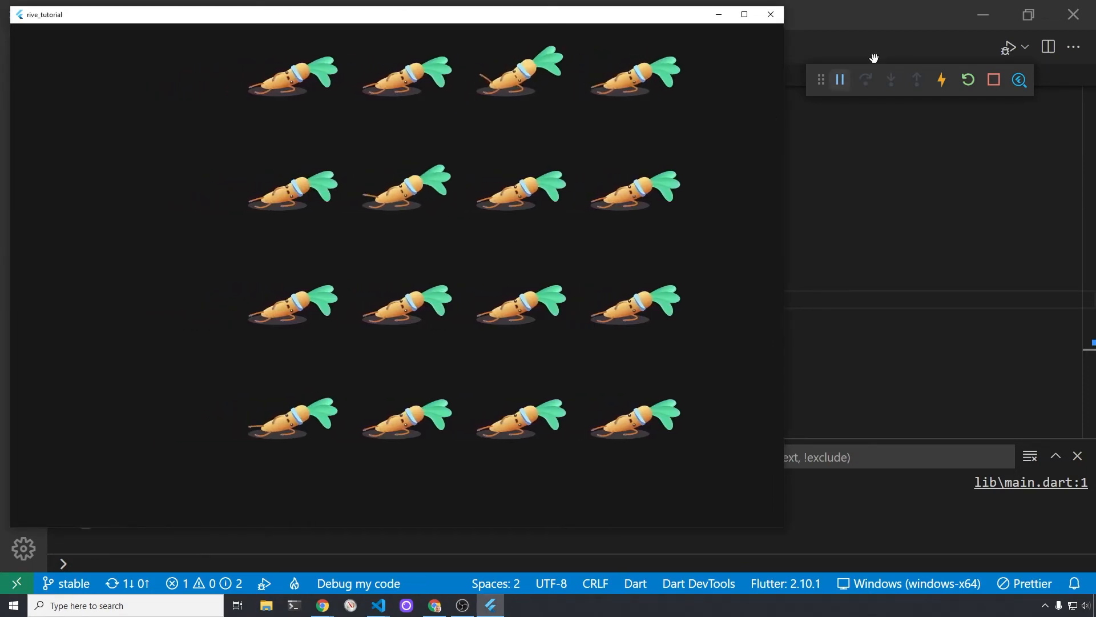
left_click(377, 605)
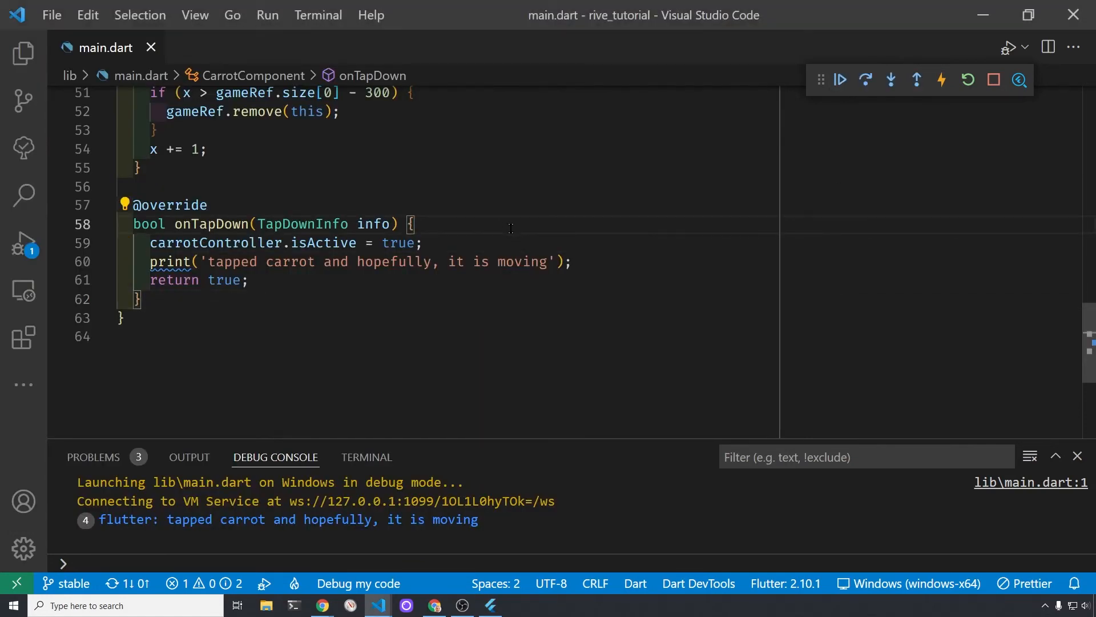
Wrap the tap code in if (!carrotController.isActive) with else gameRef.remove(this), then reload.
type("if (")
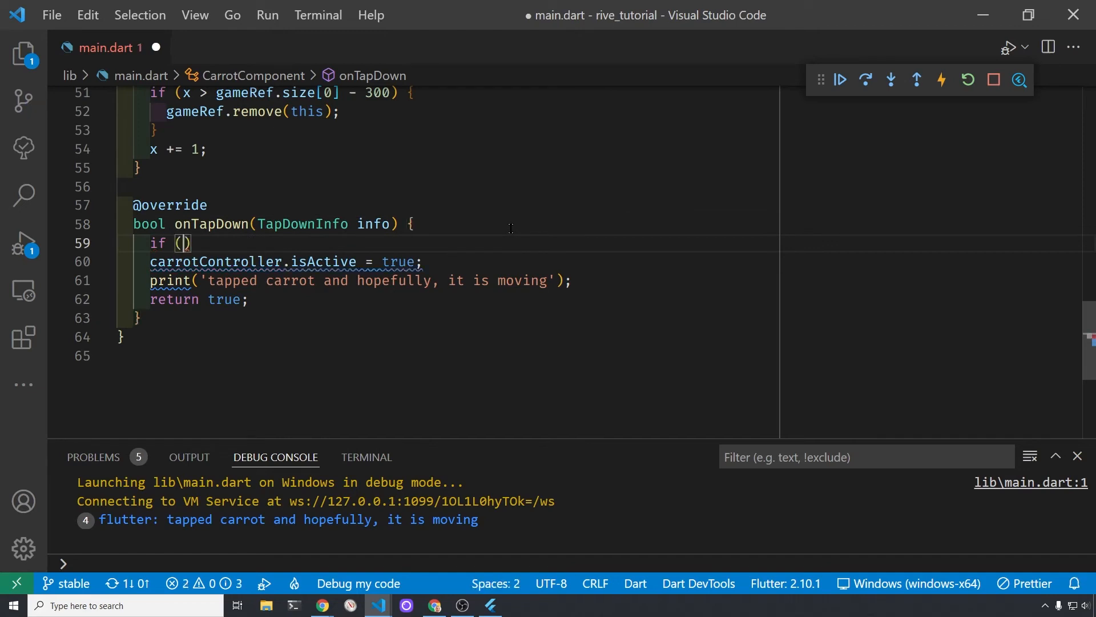
type("!carrotController")
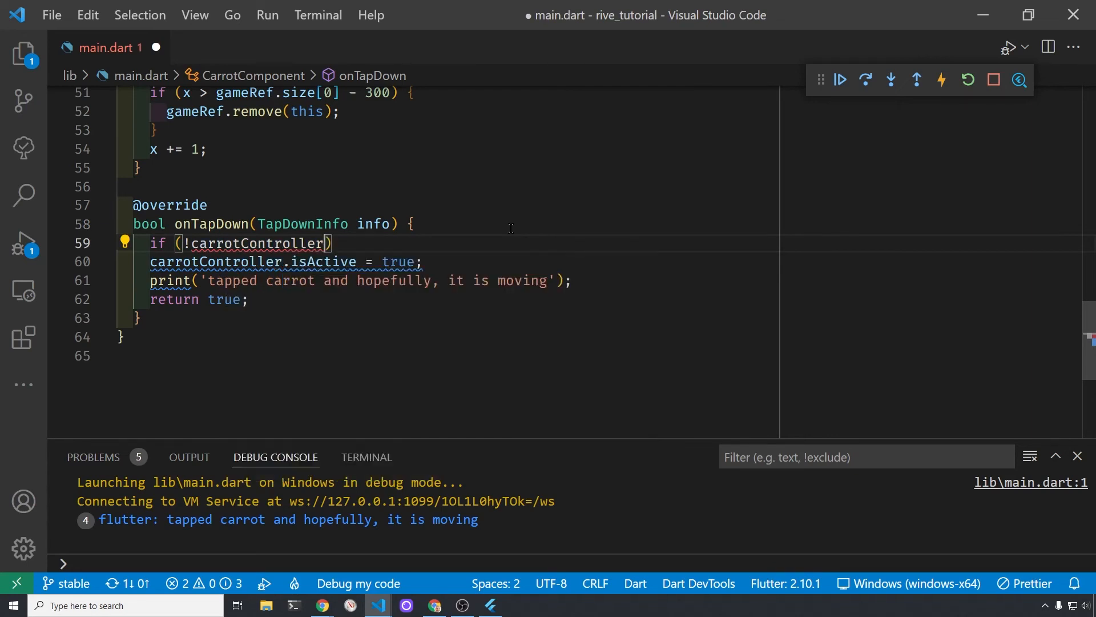
type(".isActive")
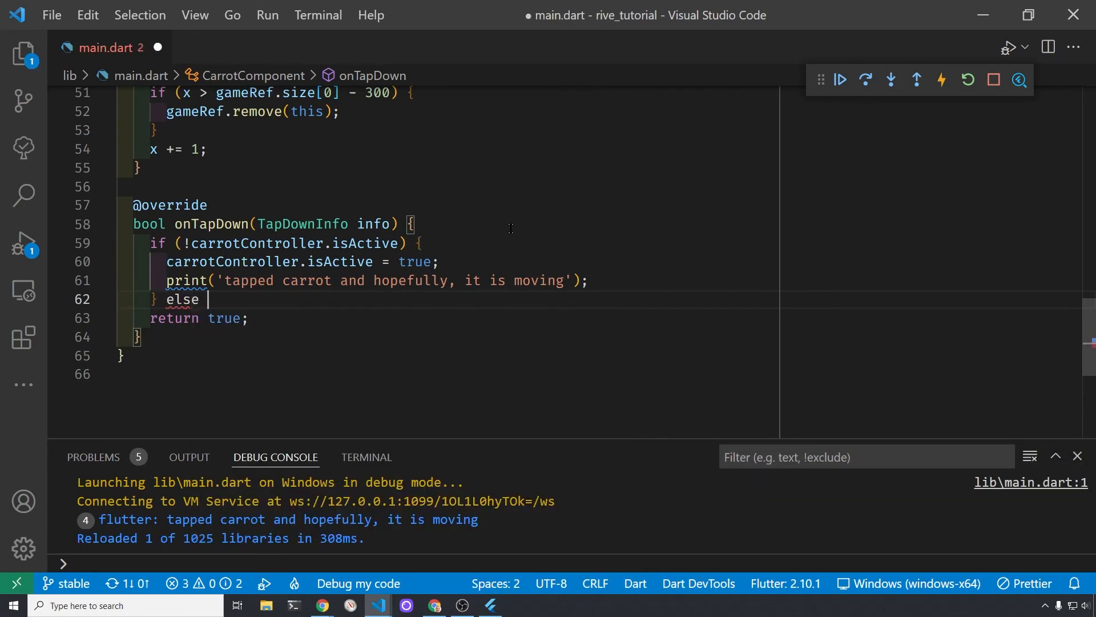
type("{")
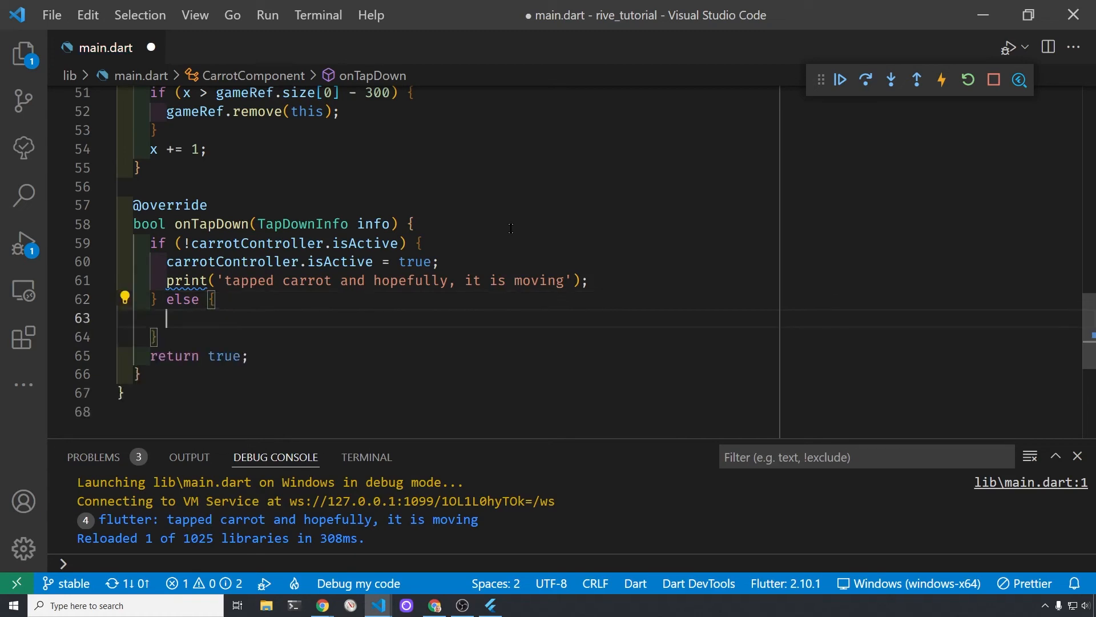
type("g")
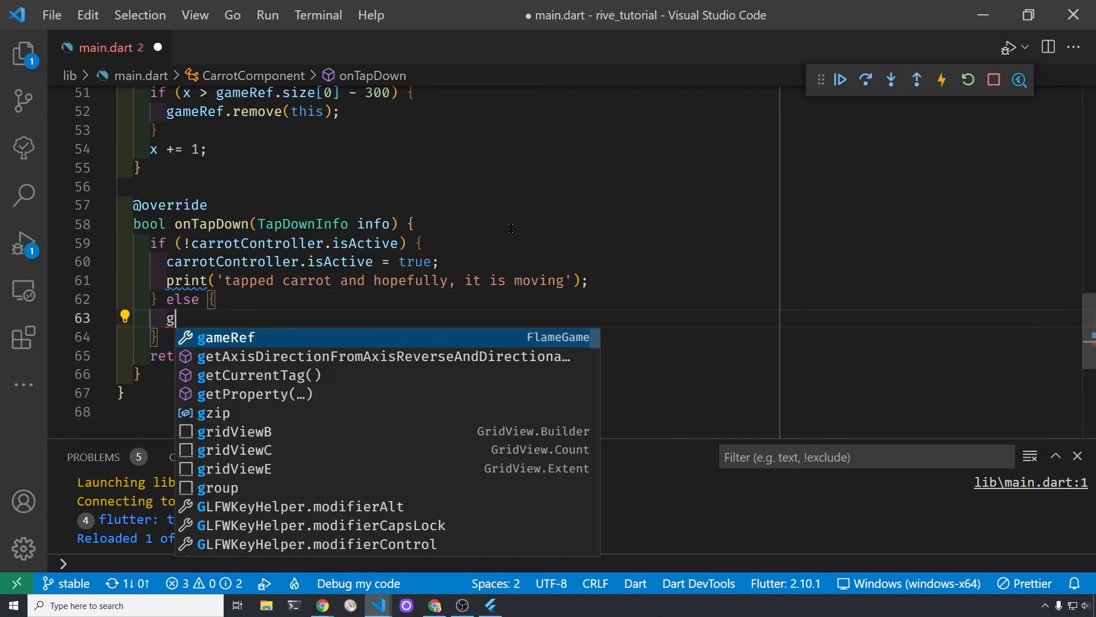
type("ameRef.remove(this);")
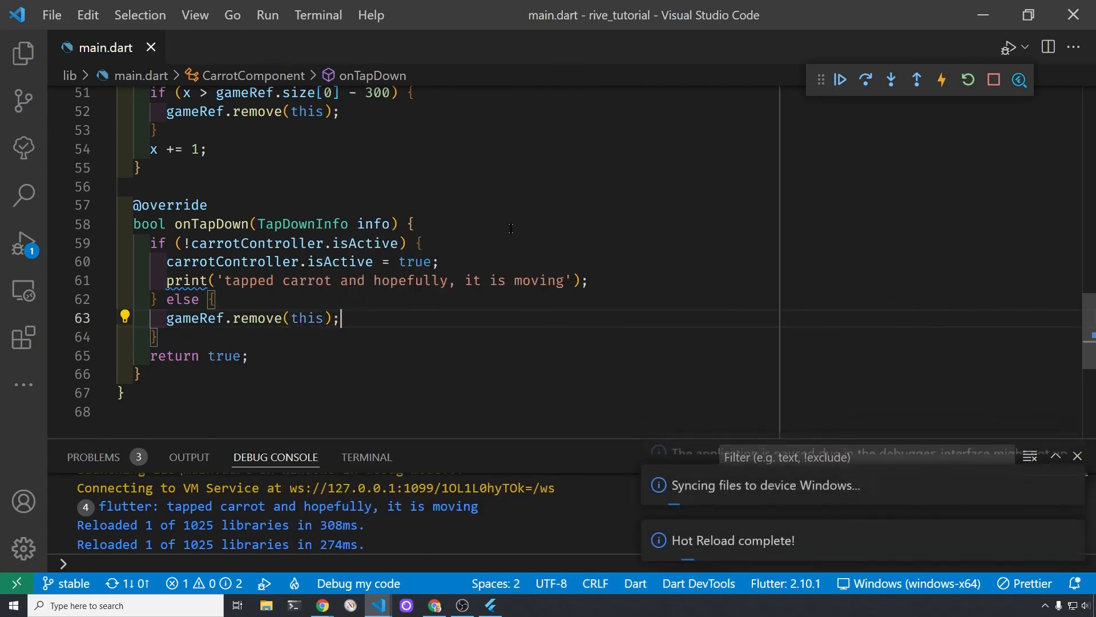
left_click(967, 79)
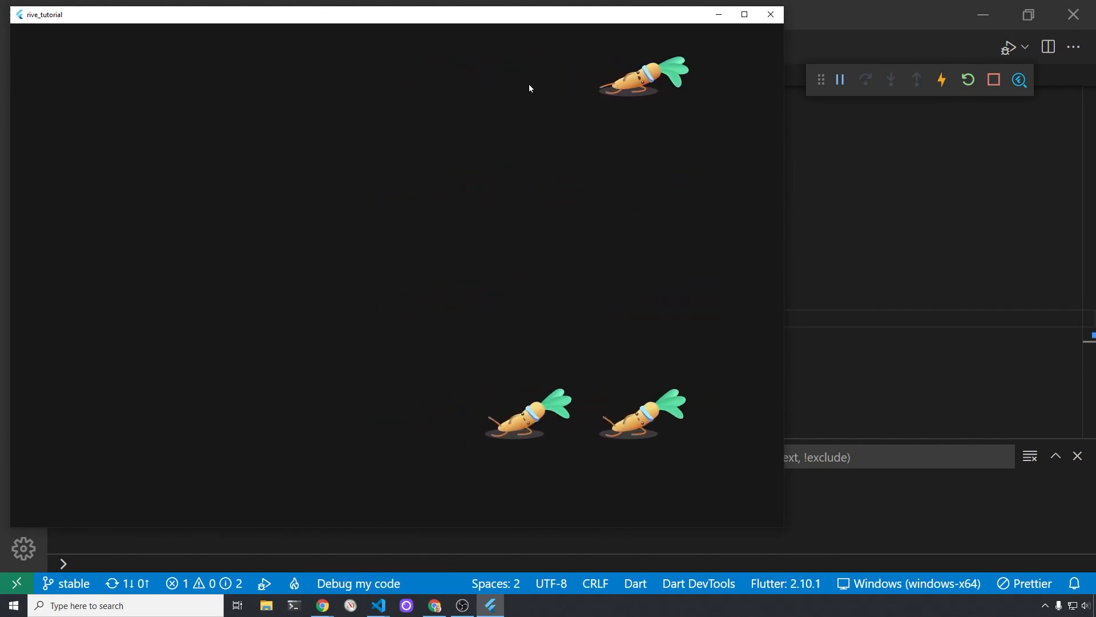
Leave the game and browse the Flutter Flame Tutorial playlist and the CodeCakes Teachable course.
left_click(992, 79)
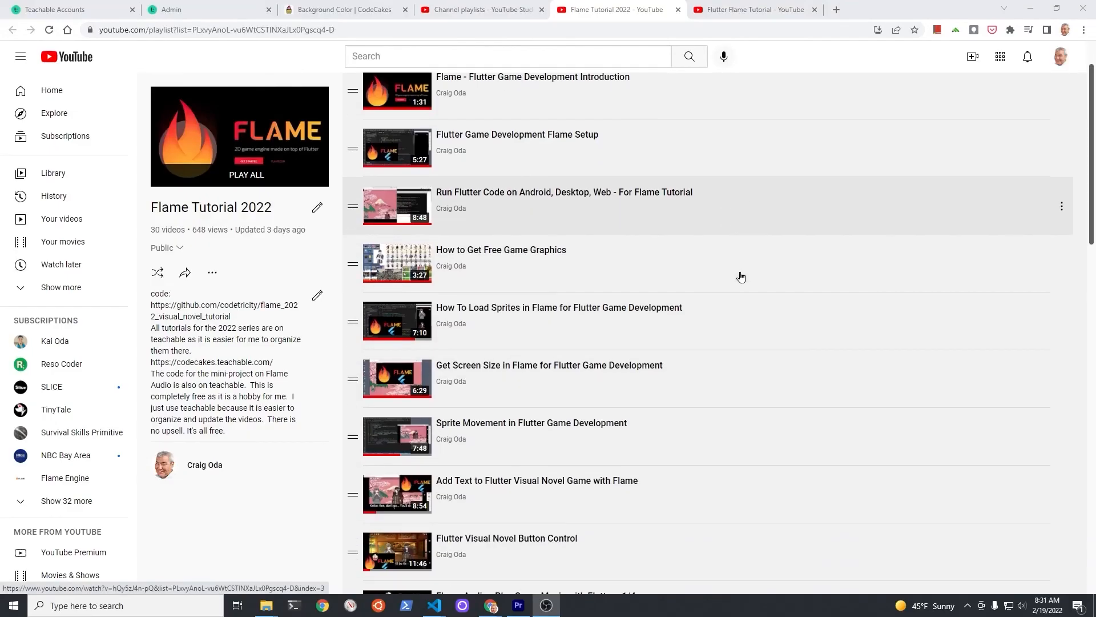
left_click(754, 9)
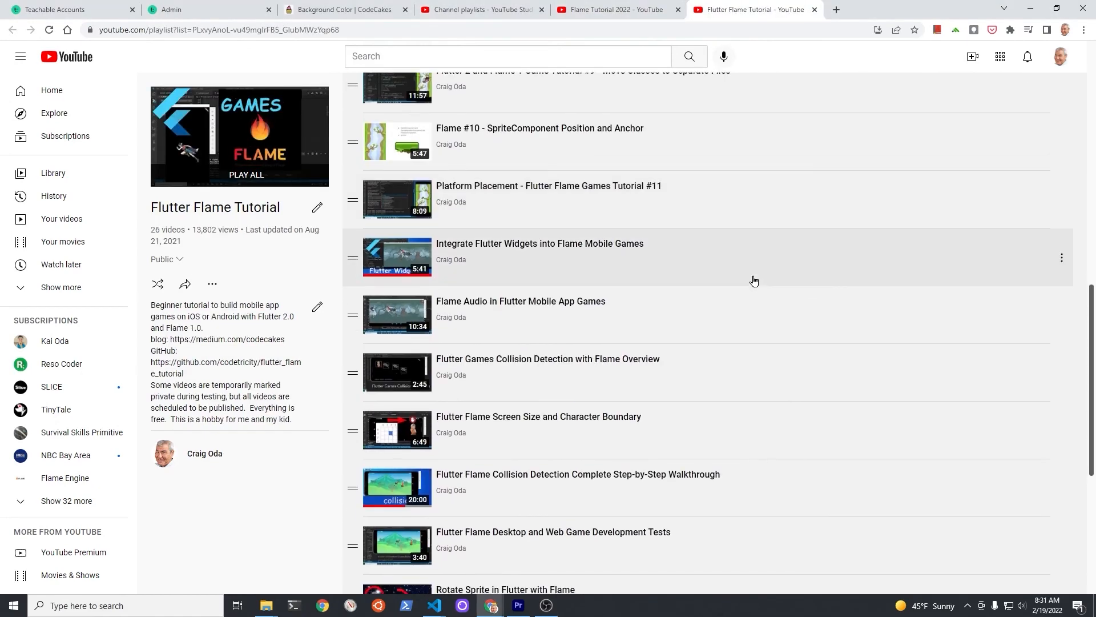
left_click(343, 9)
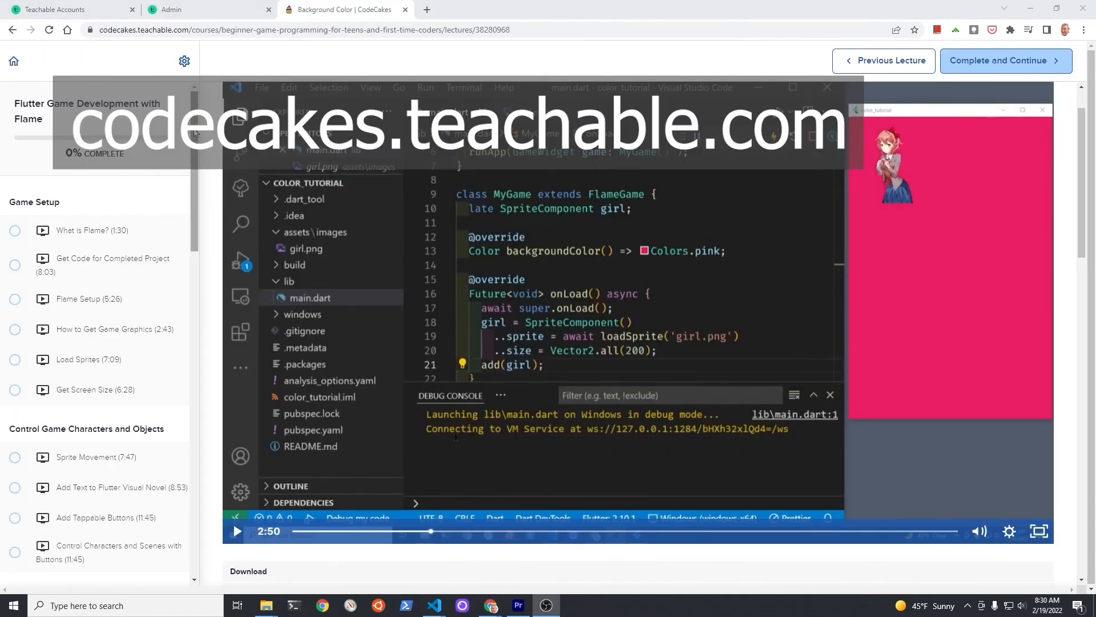
scroll("down", 3)
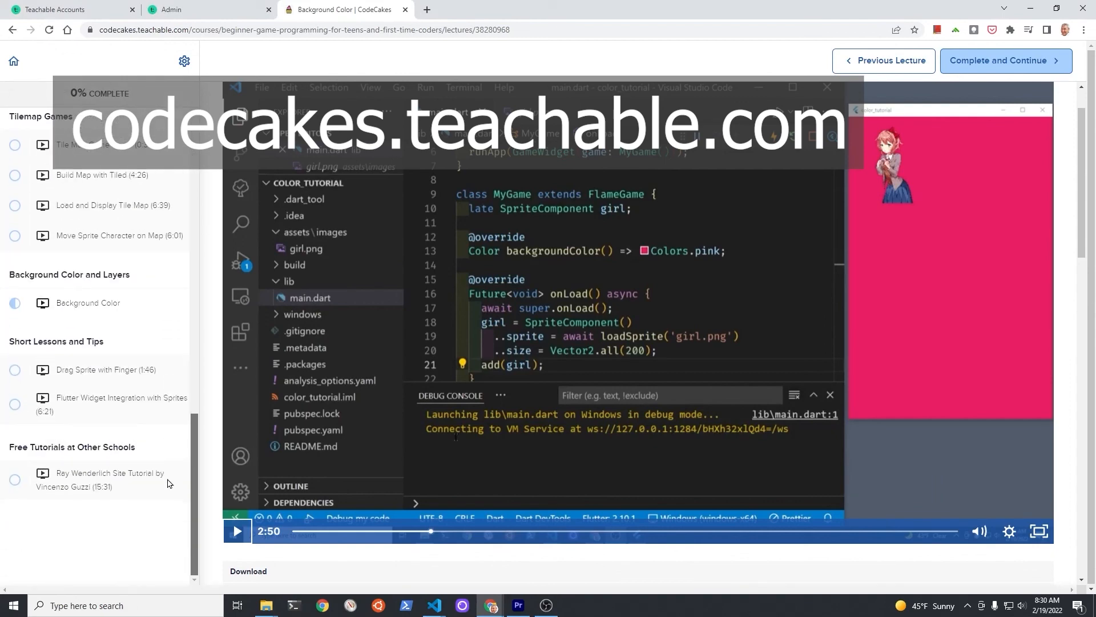
scroll("down", 3)
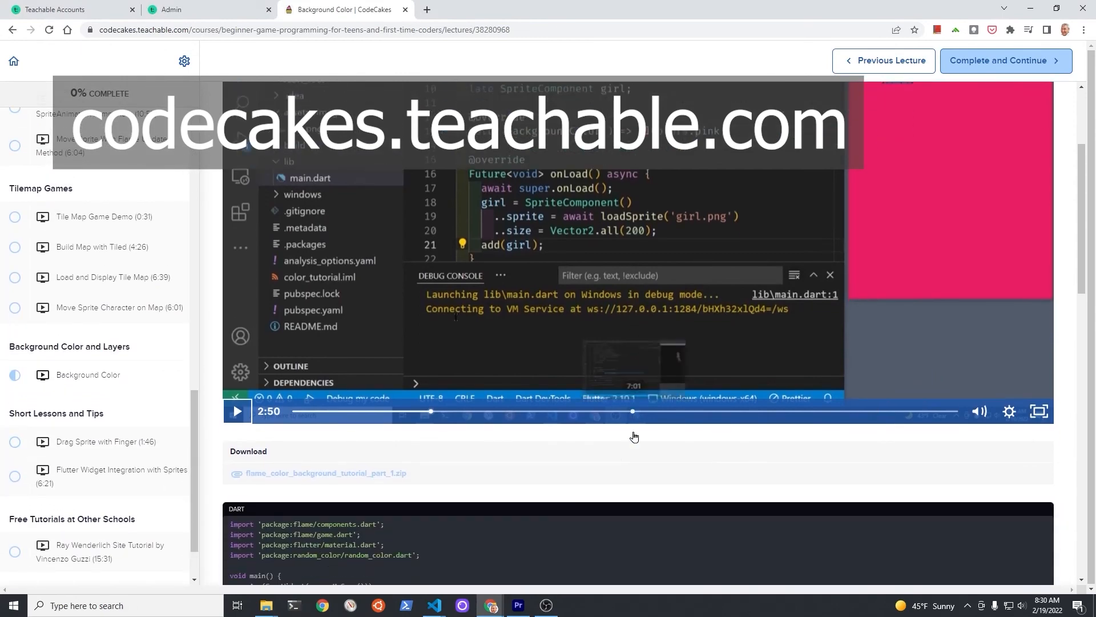